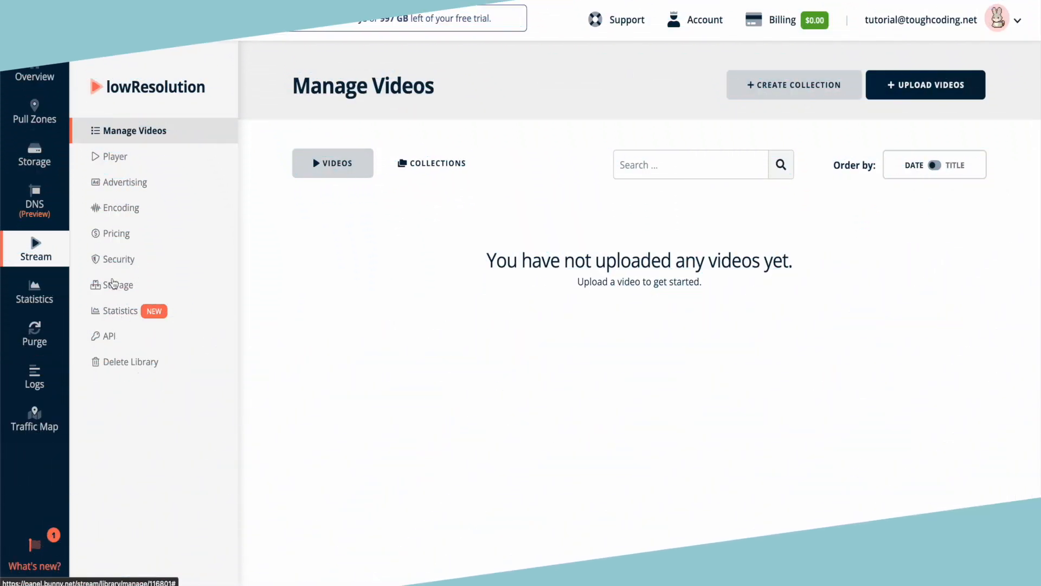
# - Show the library's Enabled Resolutions with only 240p, 360p and 480p on
pyautogui.click(123, 207)
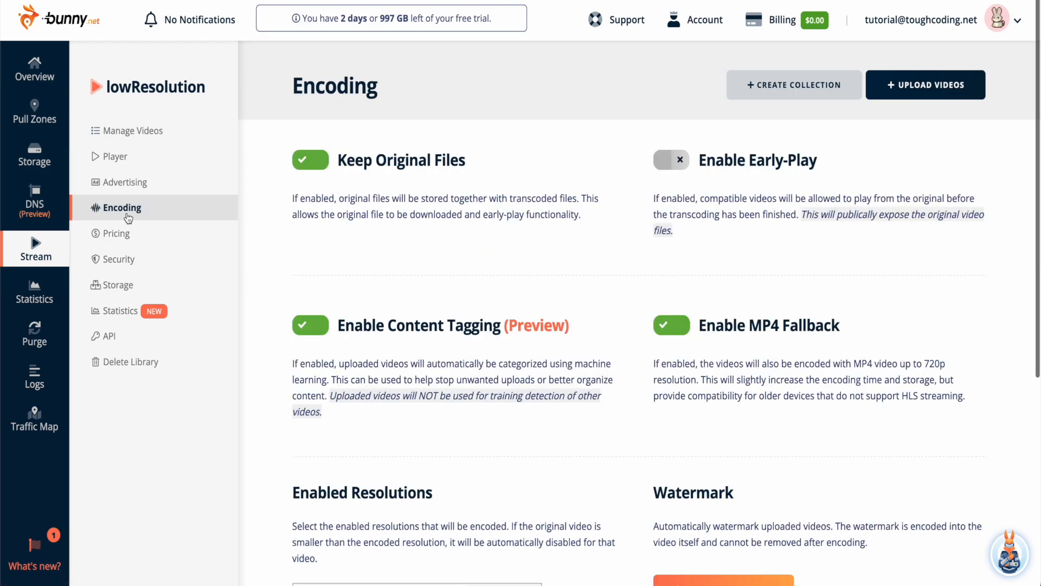
pyautogui.scroll(-3)
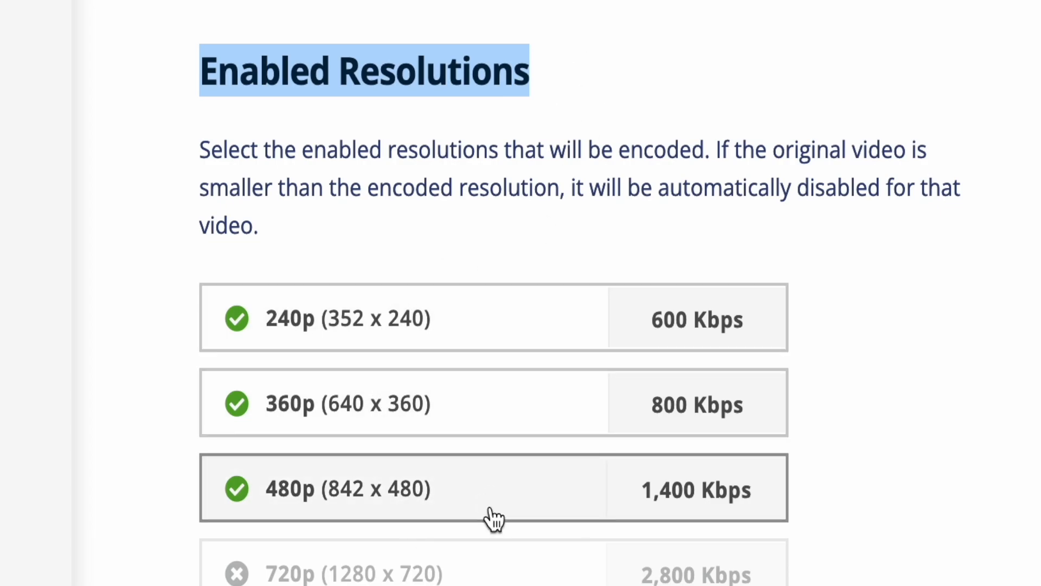
# - Upload 4K_geeseBirds.MP4 from disk into the library and acknowledge the finished upload
pyautogui.click(925, 85)
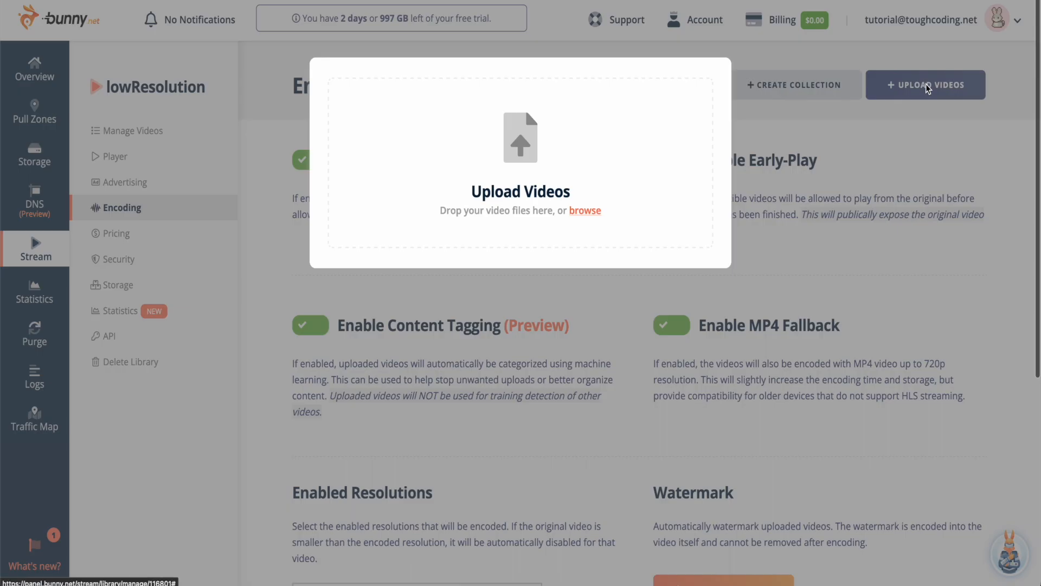
pyautogui.click(584, 210)
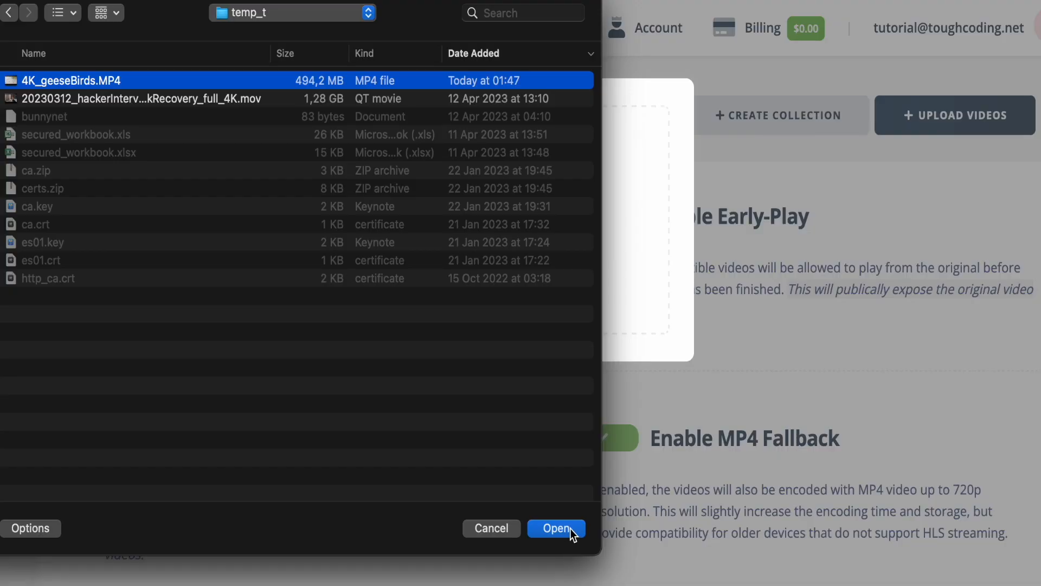
pyautogui.click(556, 528)
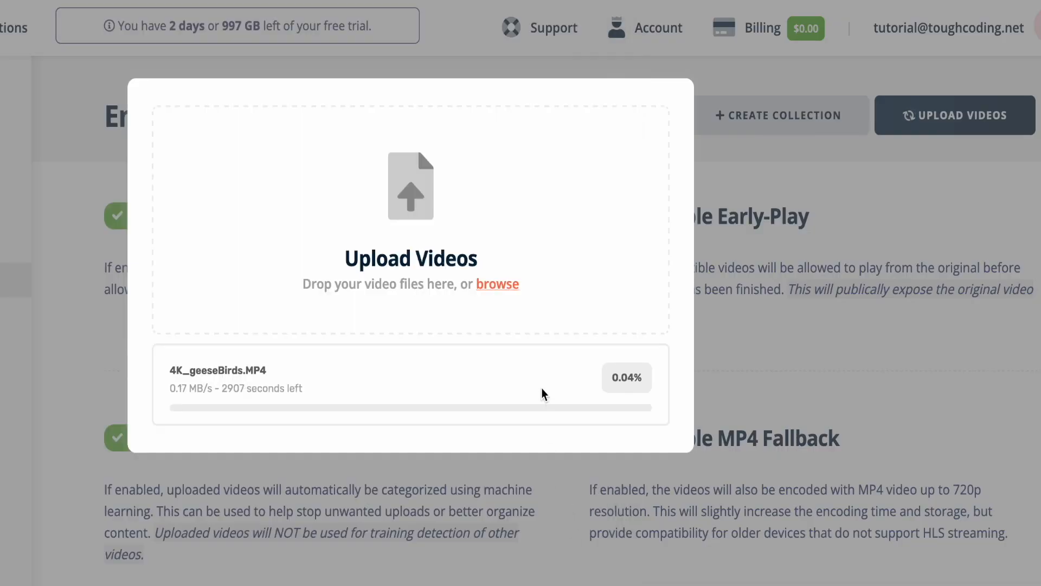
pyautogui.moveTo(391, 364)
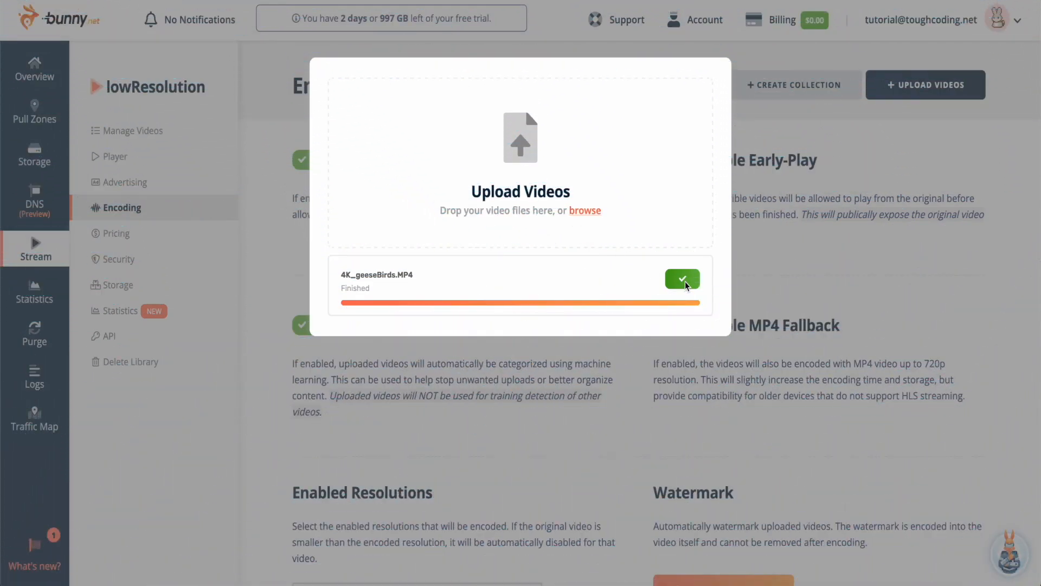
pyautogui.click(682, 279)
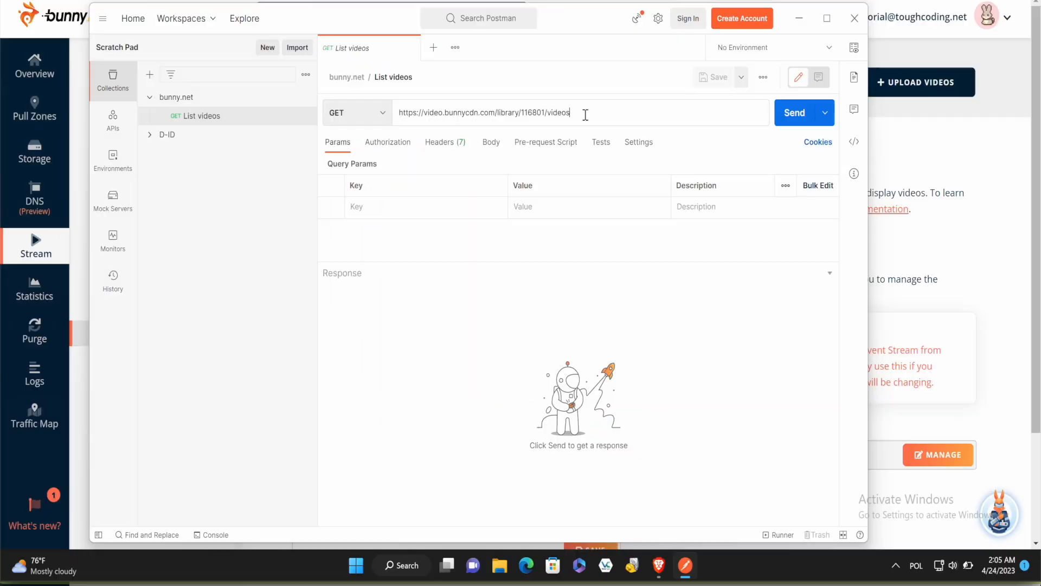
# - Send GET List videos and view availableResolutions 360p, 480p, 240p in the response
pyautogui.click(794, 111)
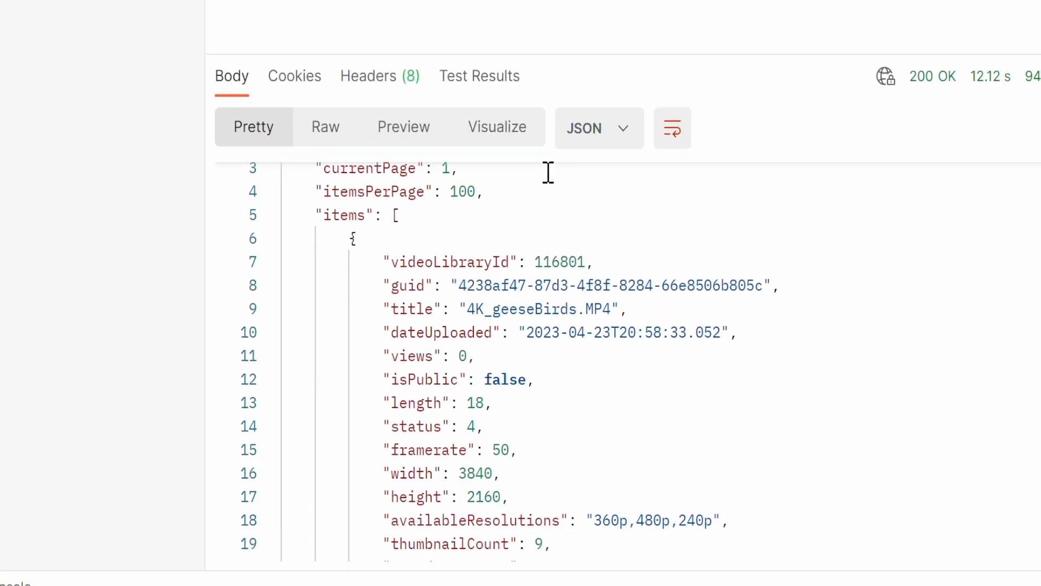
pyautogui.scroll(-3)
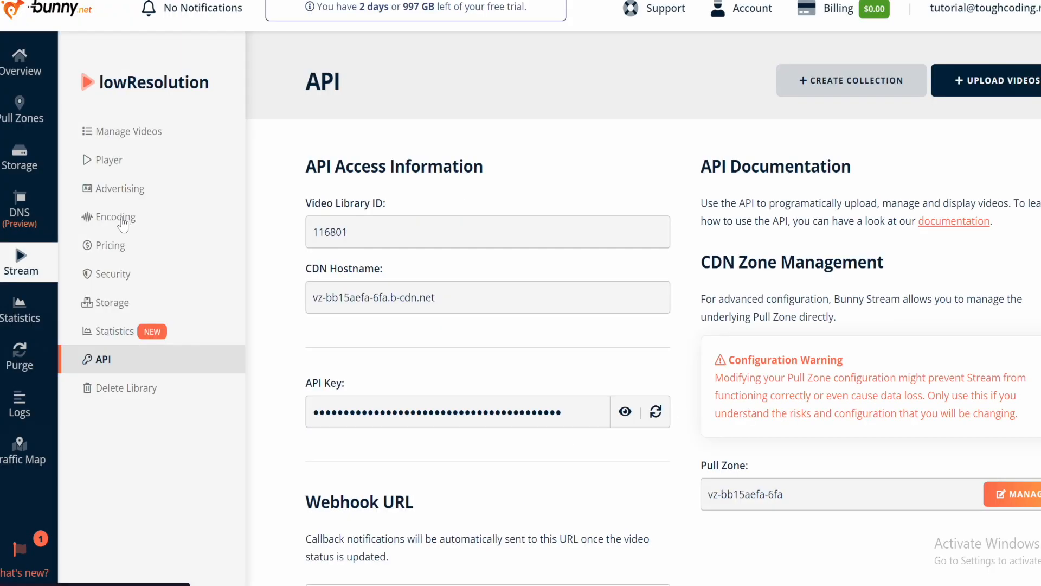
# - Enable the 2160p (3840 x 2160) resolution in the library's encoding settings
pyautogui.click(114, 216)
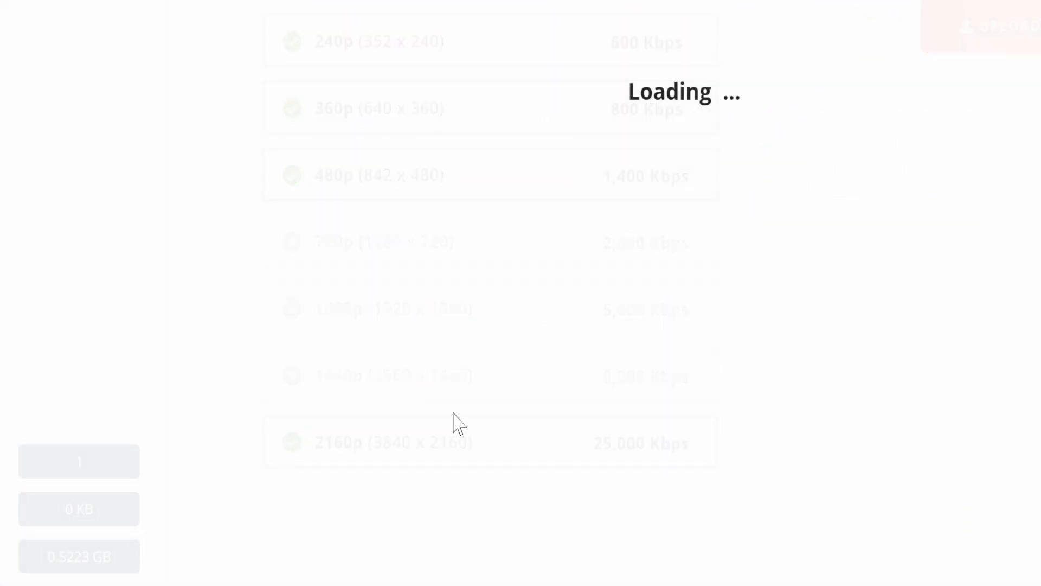
pyautogui.click(908, 23)
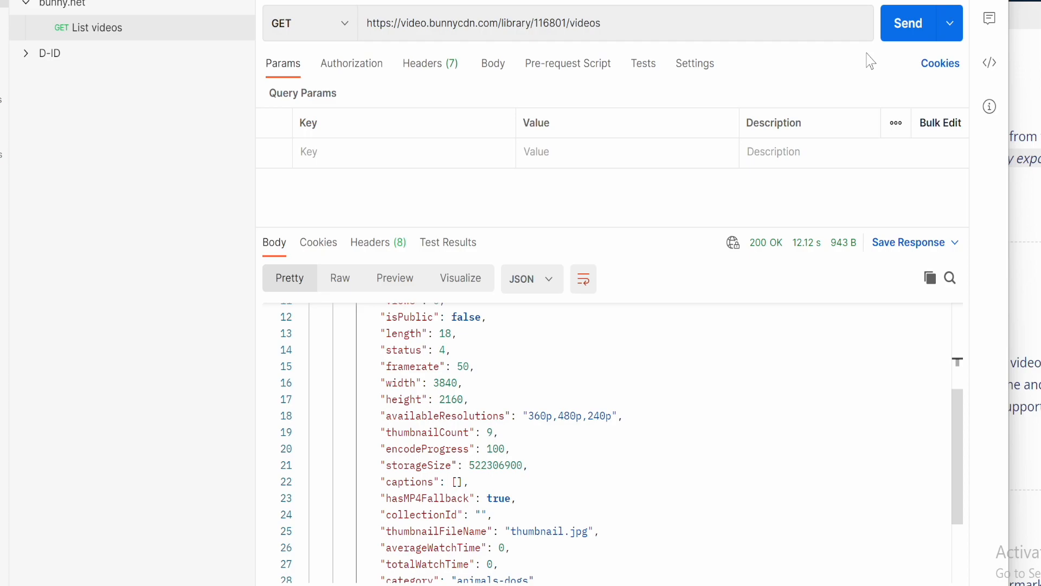
pyautogui.click(906, 22)
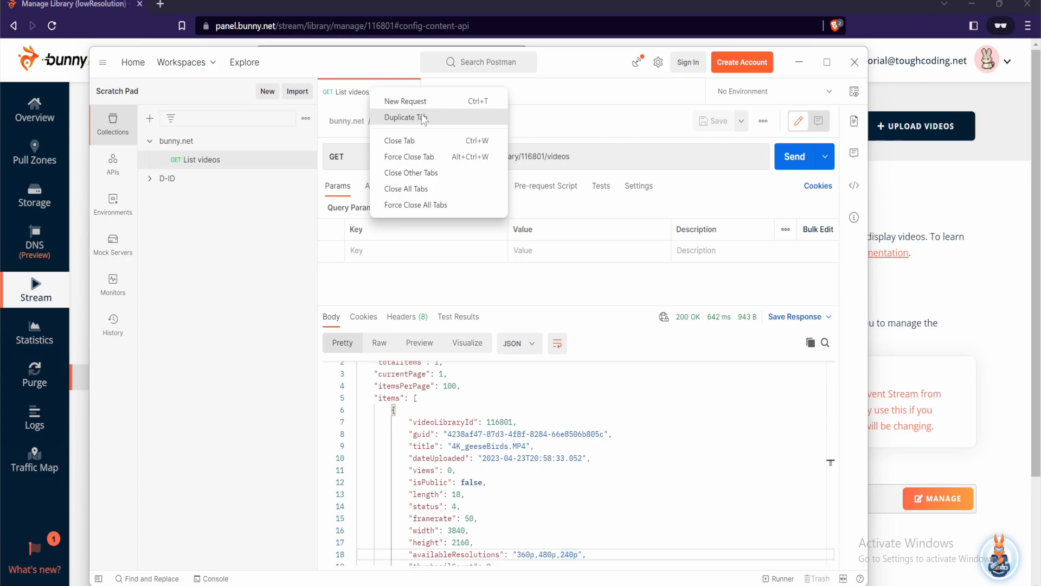
# - Duplicate the List videos request and append /reencode to its URL
pyautogui.click(410, 117)
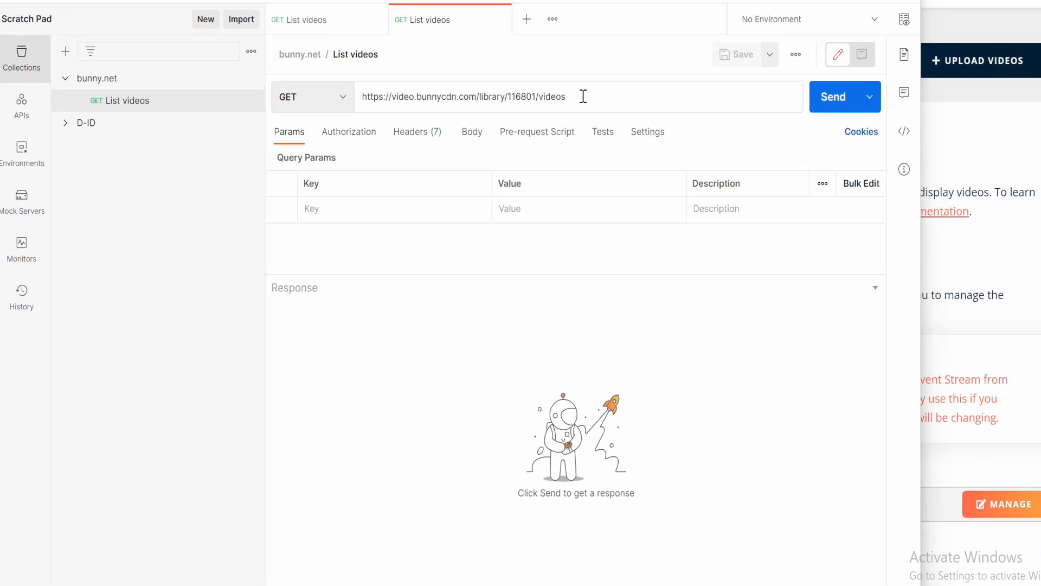
pyautogui.write('/reencode')
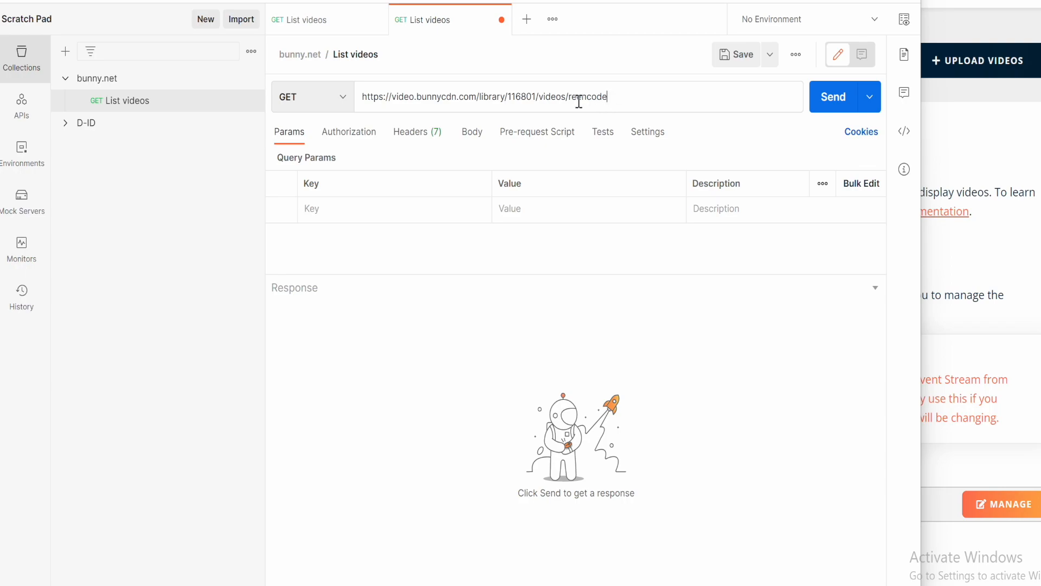
pyautogui.write('/reencode')
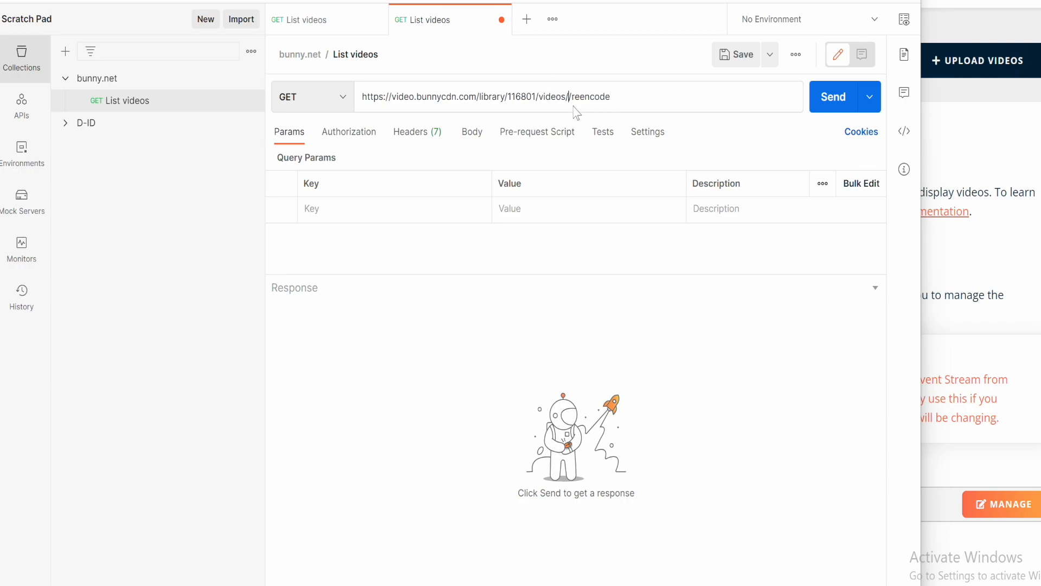
# - Insert guid 4238af47-87d3-4f8f-8284-66e8506b805d into the URL and make the request a POST
pyautogui.click(833, 97)
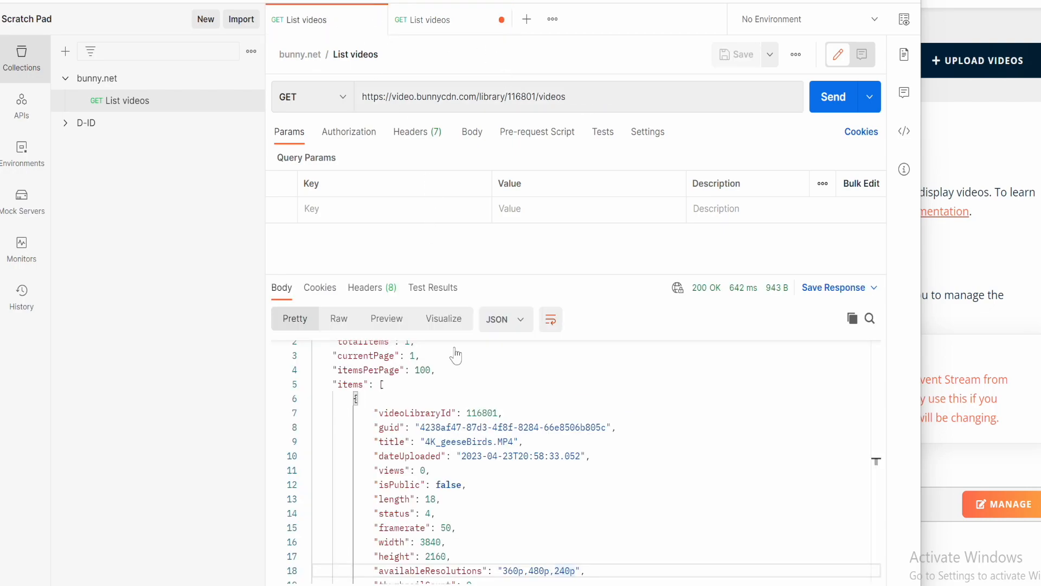
pyautogui.scroll(-3)
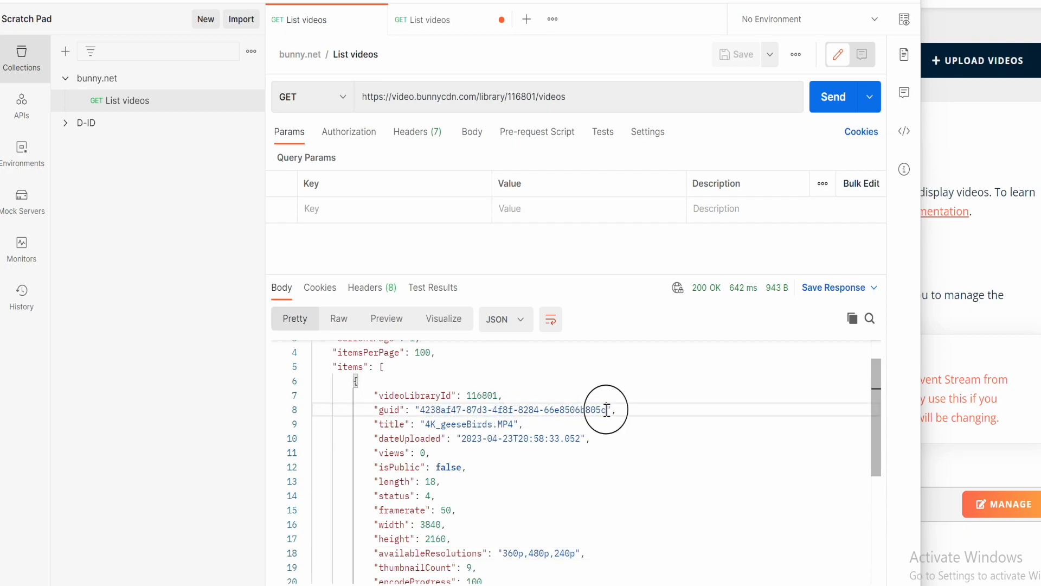
pyautogui.moveTo(605, 410); pyautogui.dragTo(419, 410)
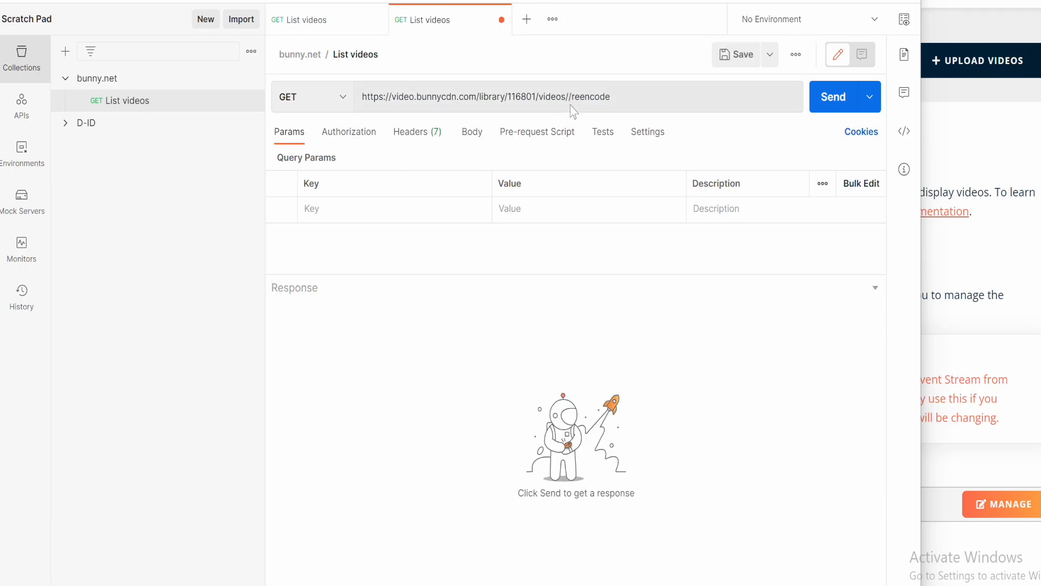
pyautogui.write('4238af47-87d3-4f8f-8284-66e8506b805d')
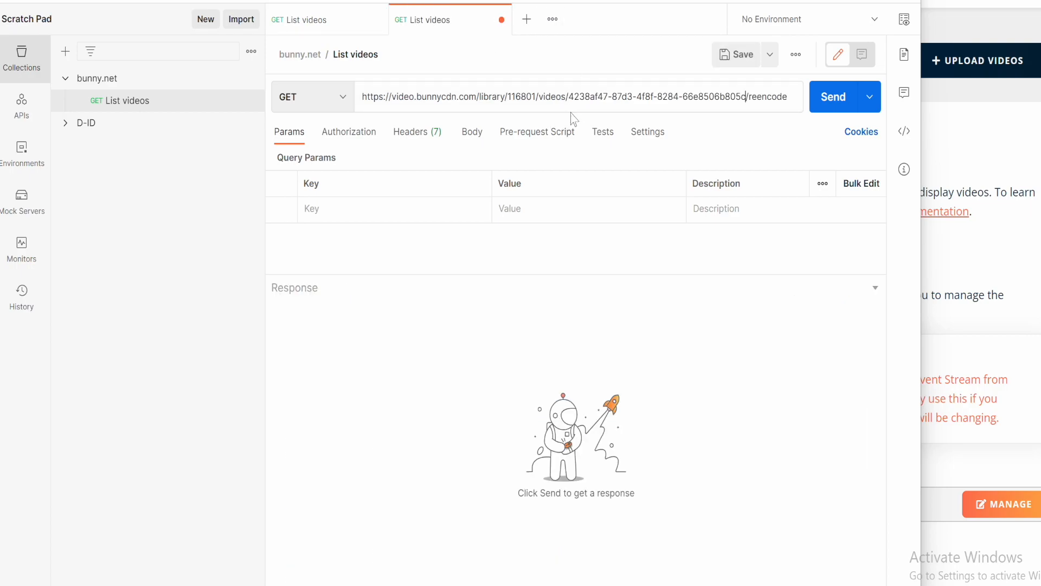
pyautogui.click(312, 96)
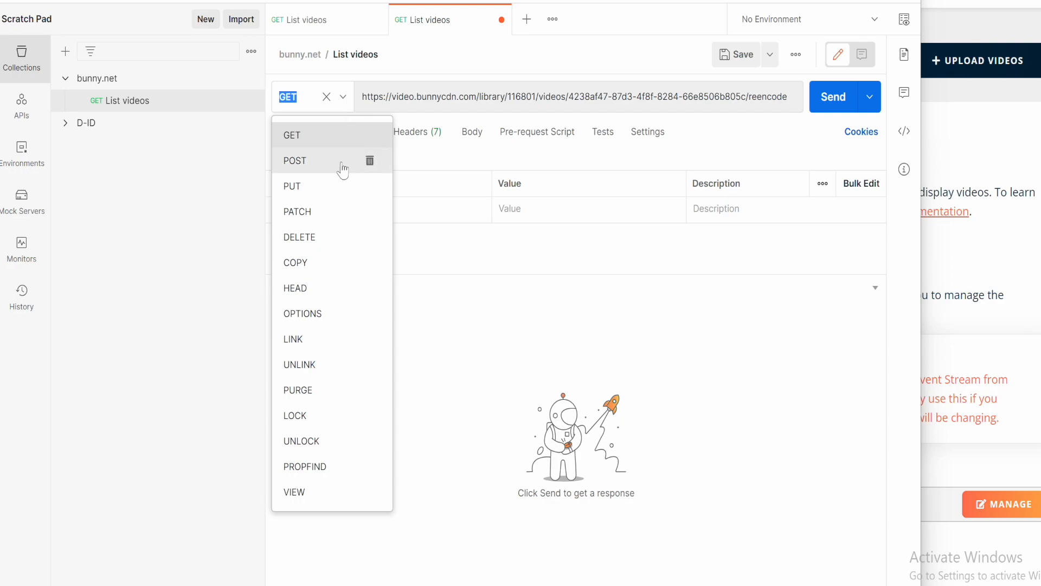
pyautogui.click(294, 160)
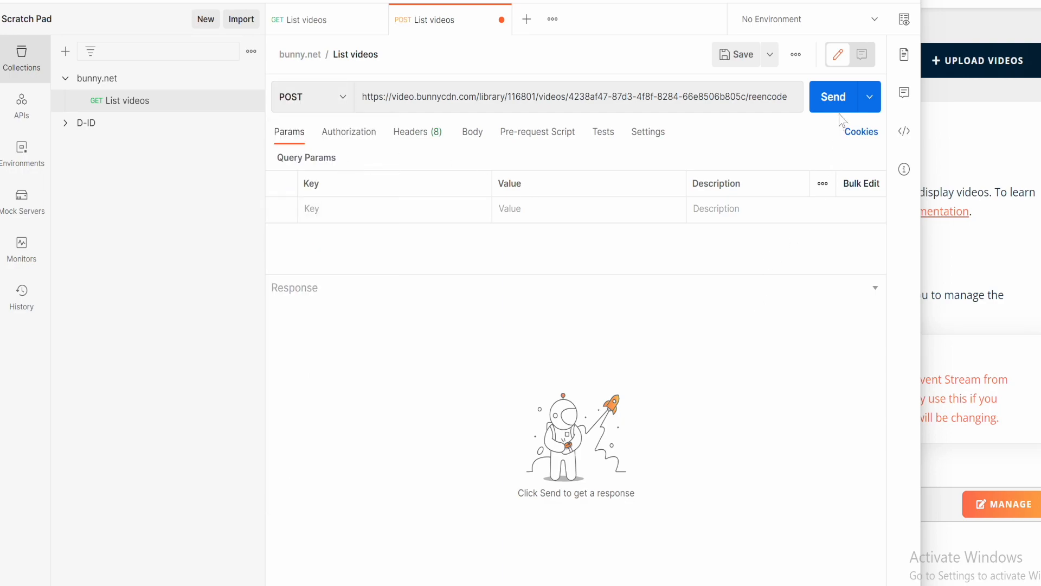
# - Send the re-encode request, then re-send List videos until availableResolutions includes 2160p
pyautogui.click(832, 97)
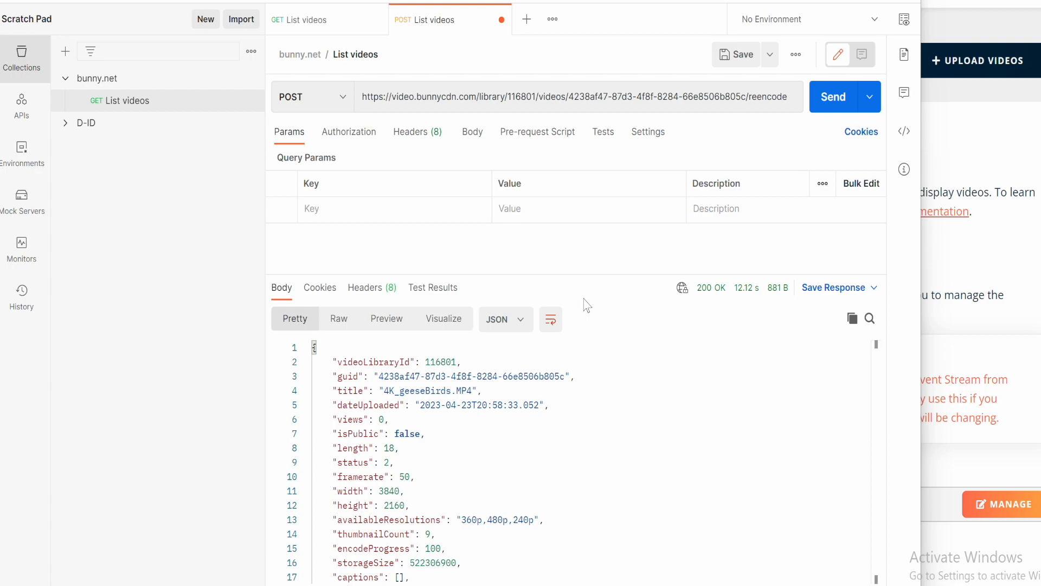
pyautogui.click(306, 19)
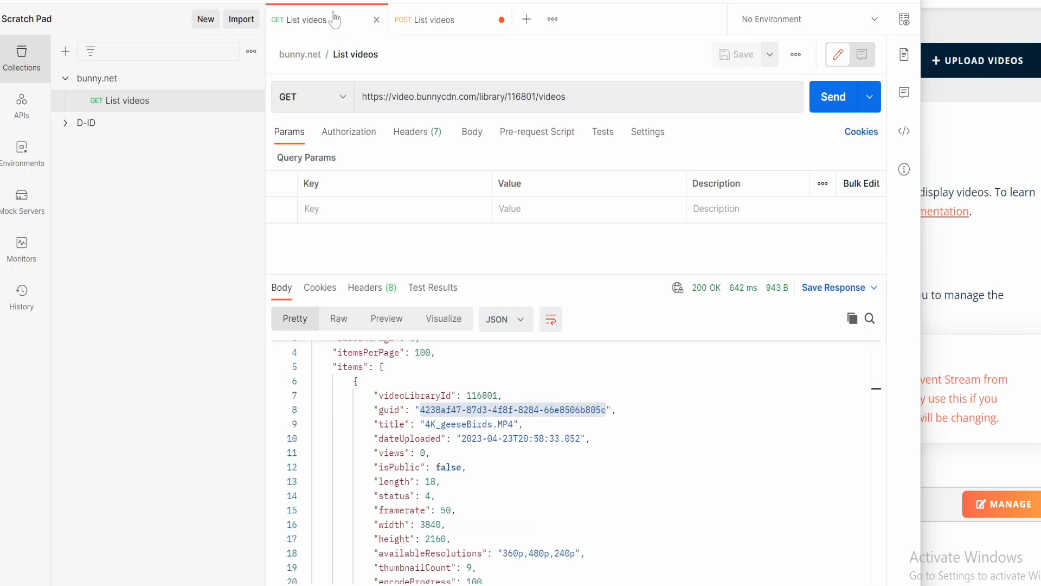
pyautogui.click(832, 96)
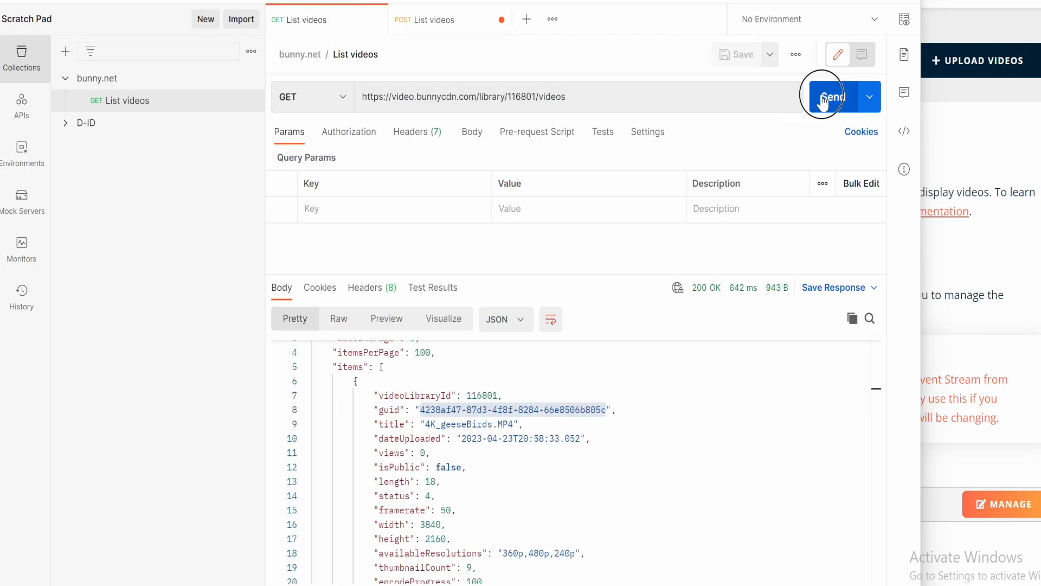
pyautogui.click(832, 97)
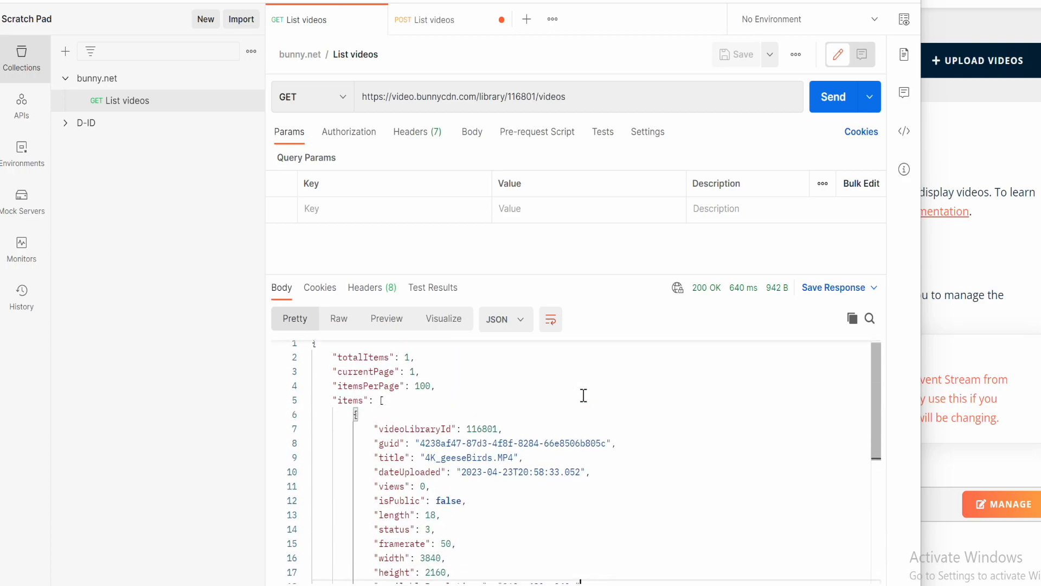
pyautogui.click(833, 97)
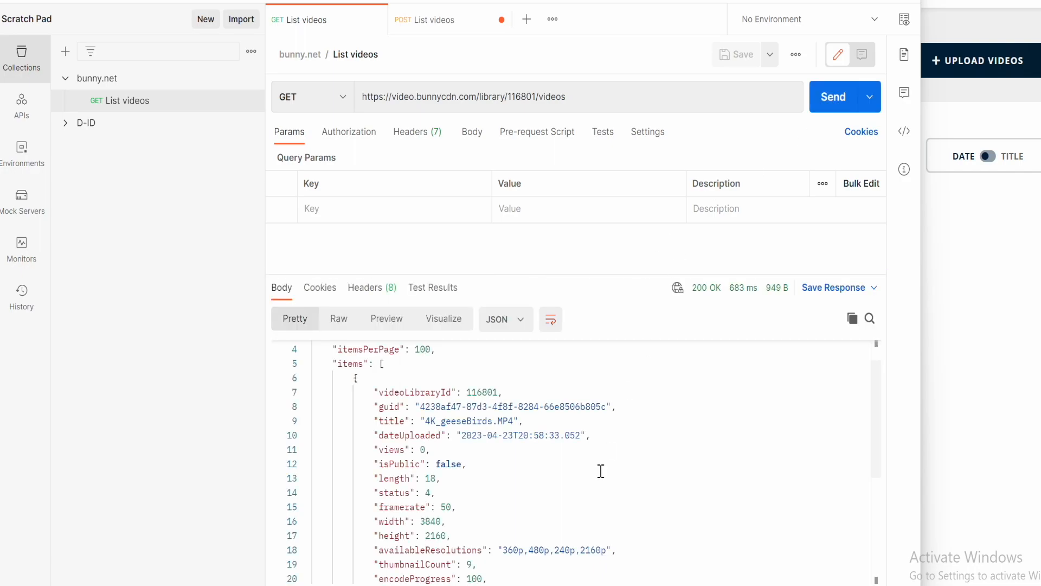
pyautogui.moveTo(387, 54)
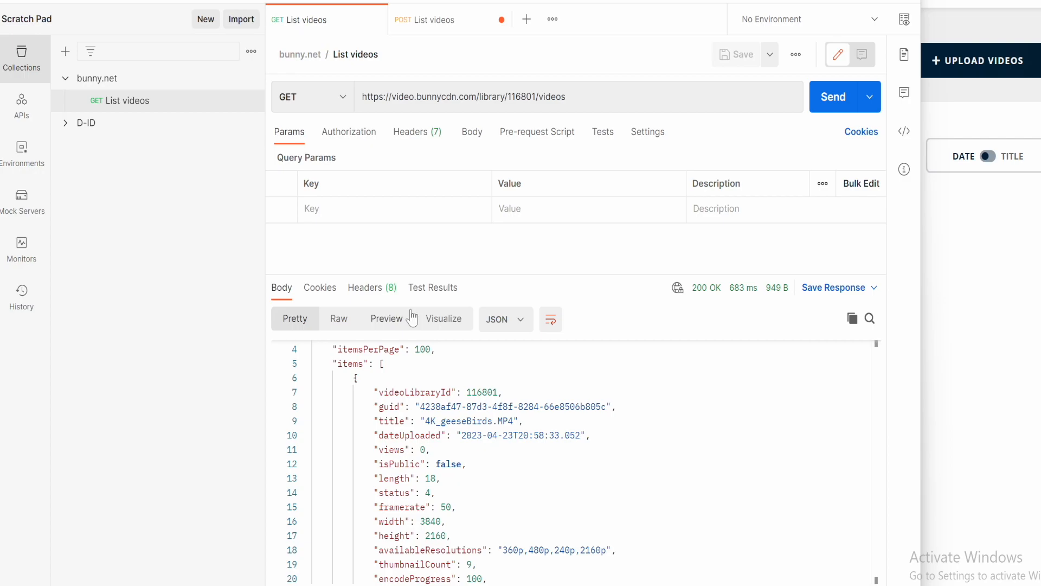
# - Save the re-encode request as 'Reencode video' in the bunny.net collection
pyautogui.click(427, 19)
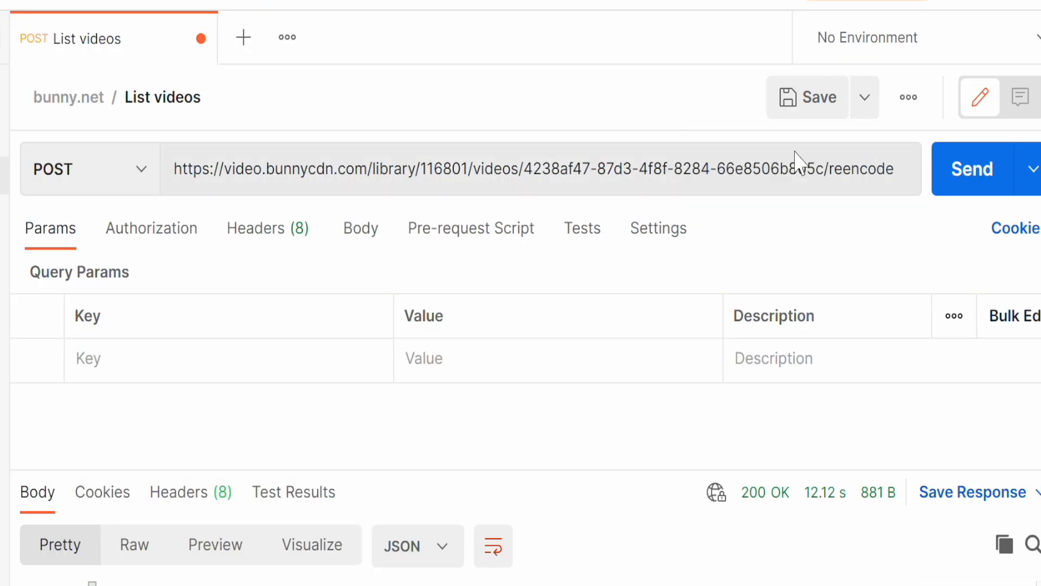
pyautogui.click(806, 96)
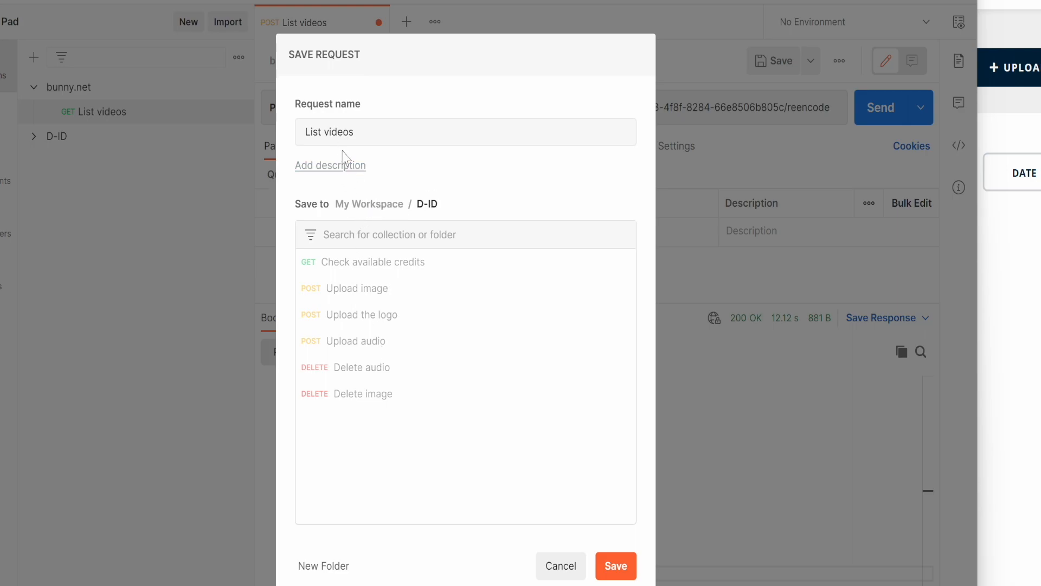
pyautogui.moveTo(350, 206)
pyautogui.write('R')
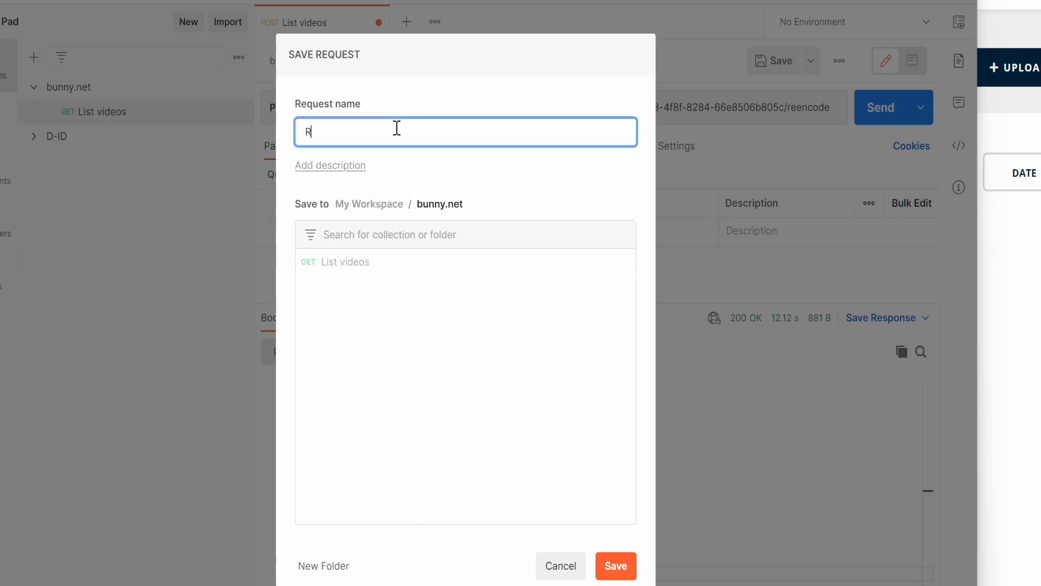
pyautogui.write('eencode video')
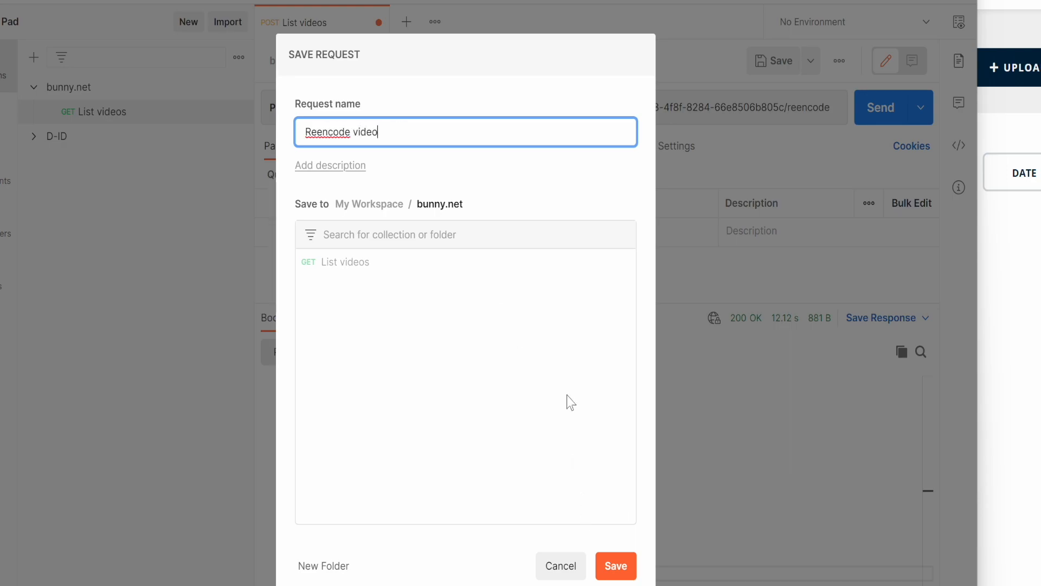
pyautogui.click(613, 566)
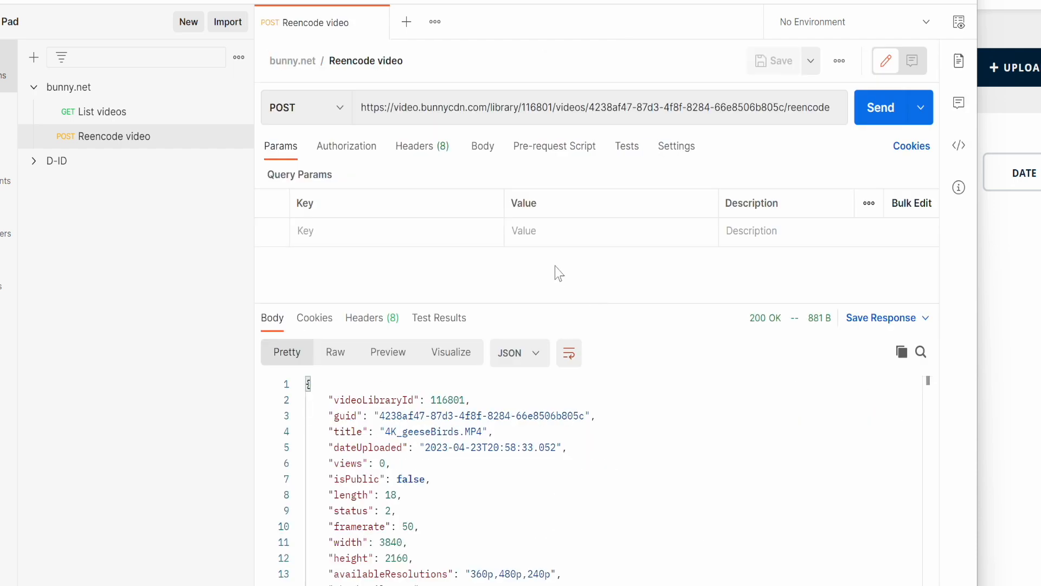
pyautogui.click(99, 111)
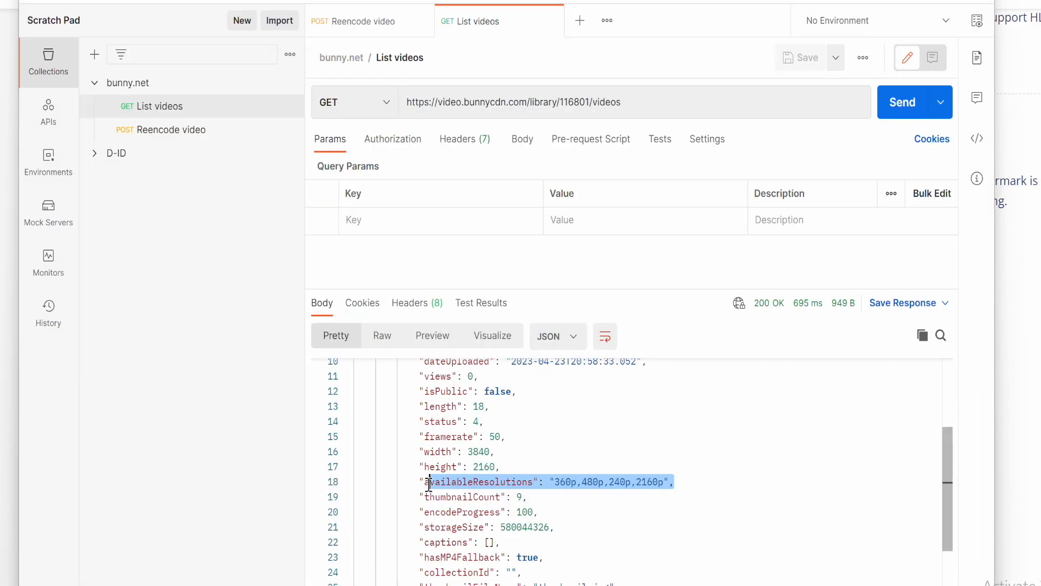
# - Re-send Reencode video, then List videos, seeing 2160p in availableResolutions
pyautogui.click(361, 20)
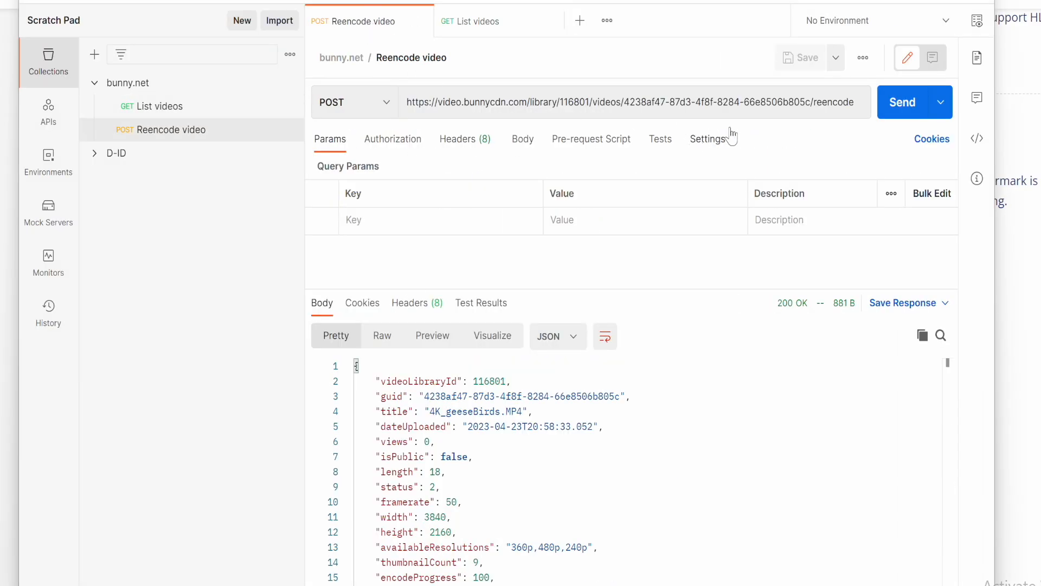
pyautogui.click(903, 102)
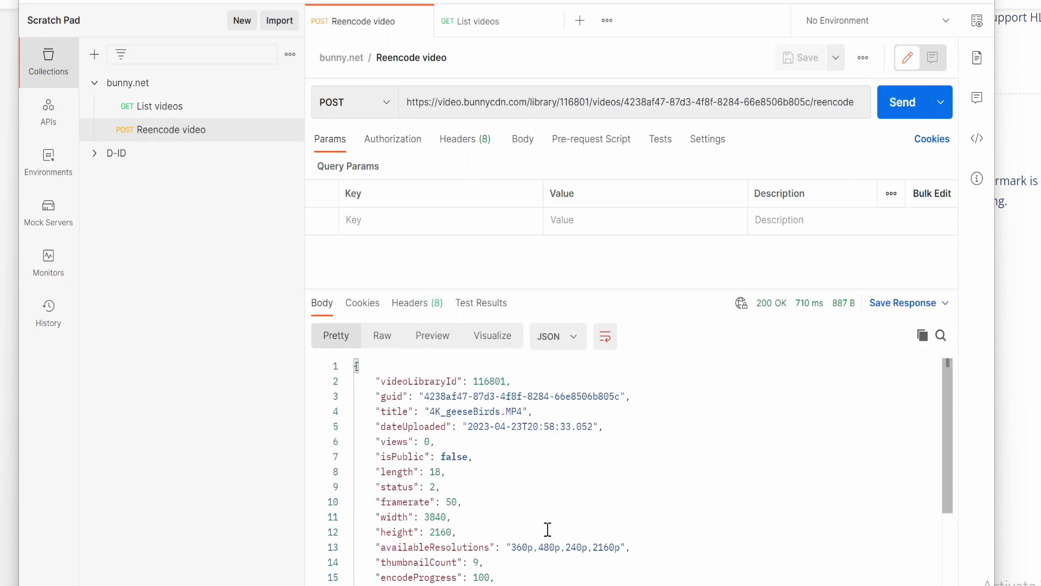
pyautogui.scroll(-3)
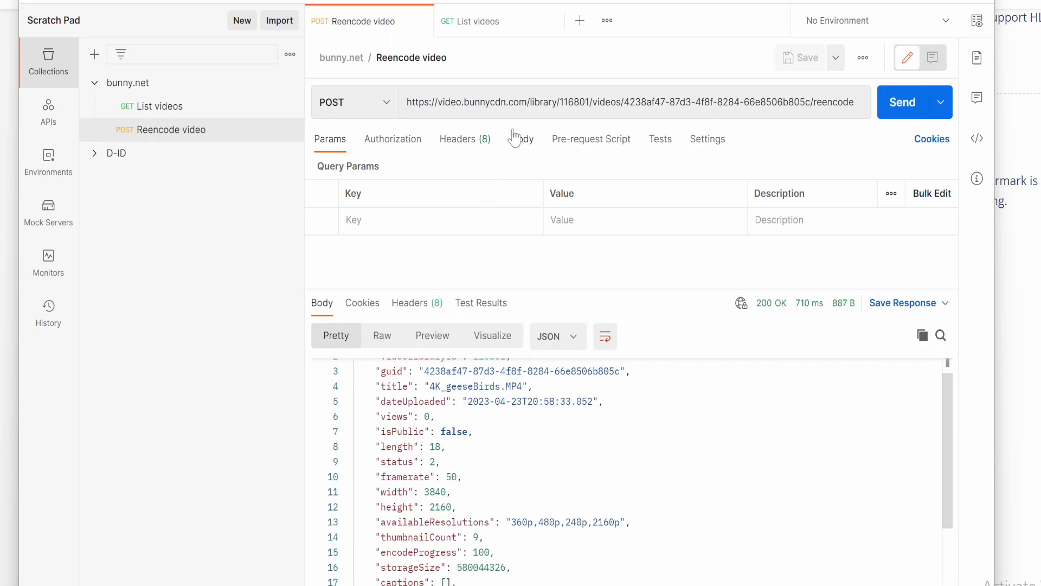
pyautogui.click(477, 20)
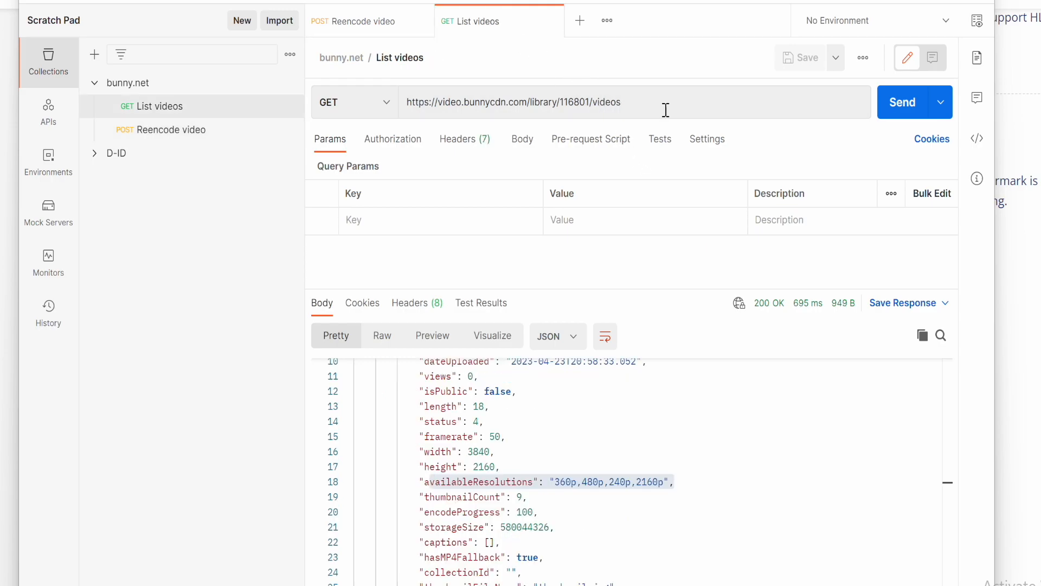
pyautogui.click(902, 102)
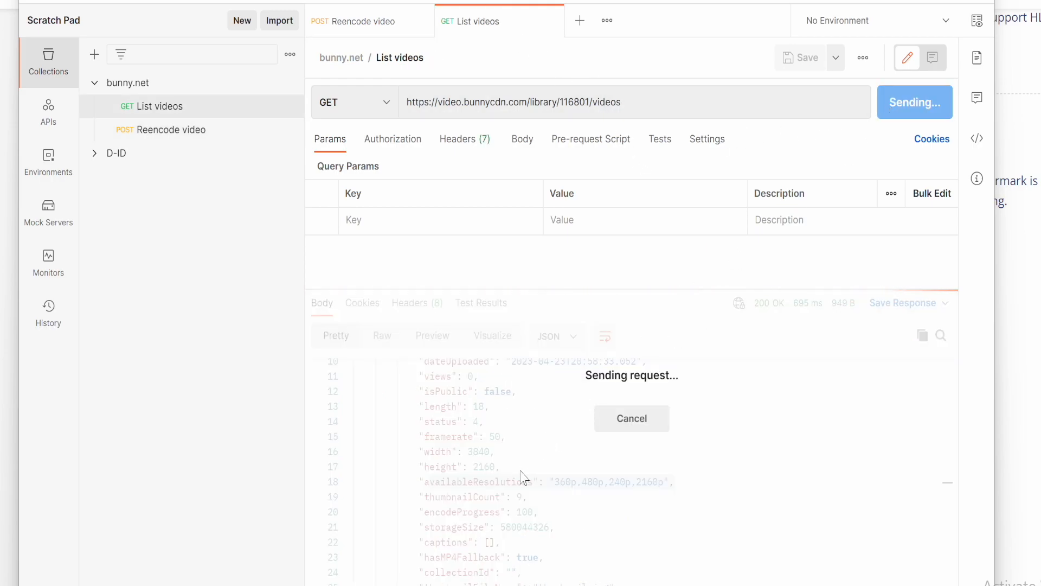
pyautogui.click(910, 102)
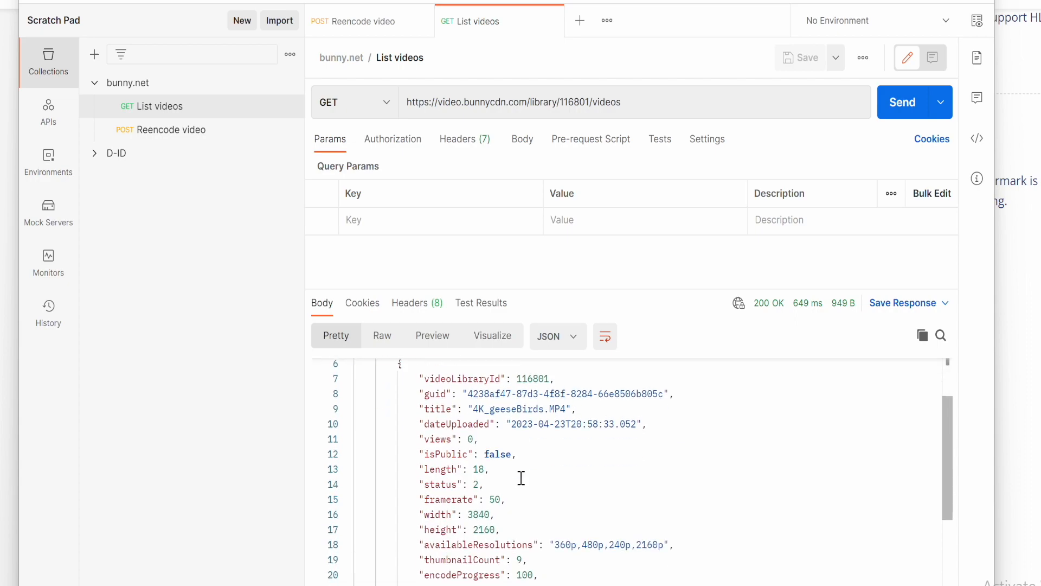
pyautogui.scroll(-3)
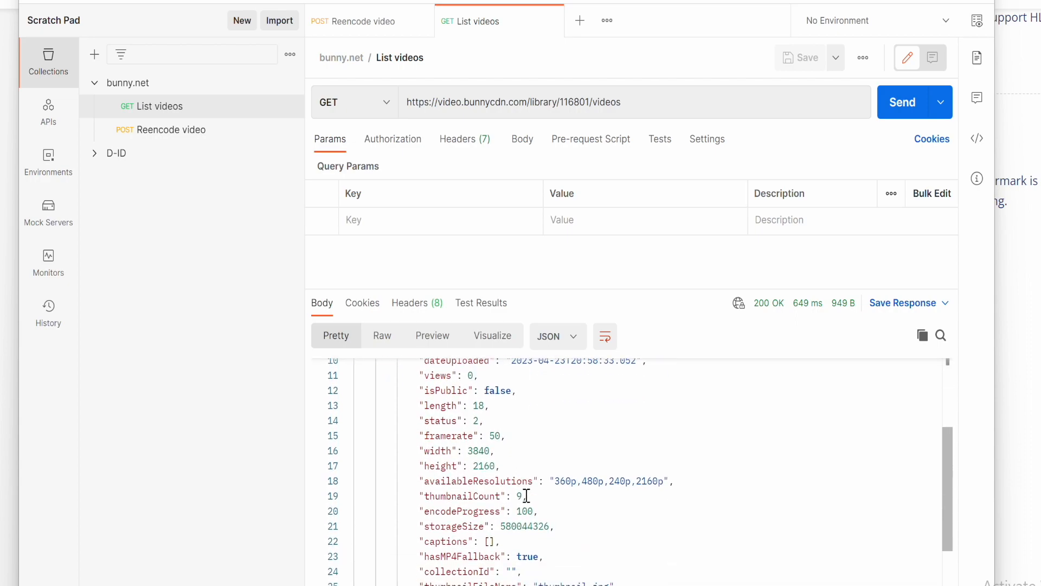
# - Re-send the video list to watch encodeProgress restart at 12
pyautogui.doubleClick(462, 510)
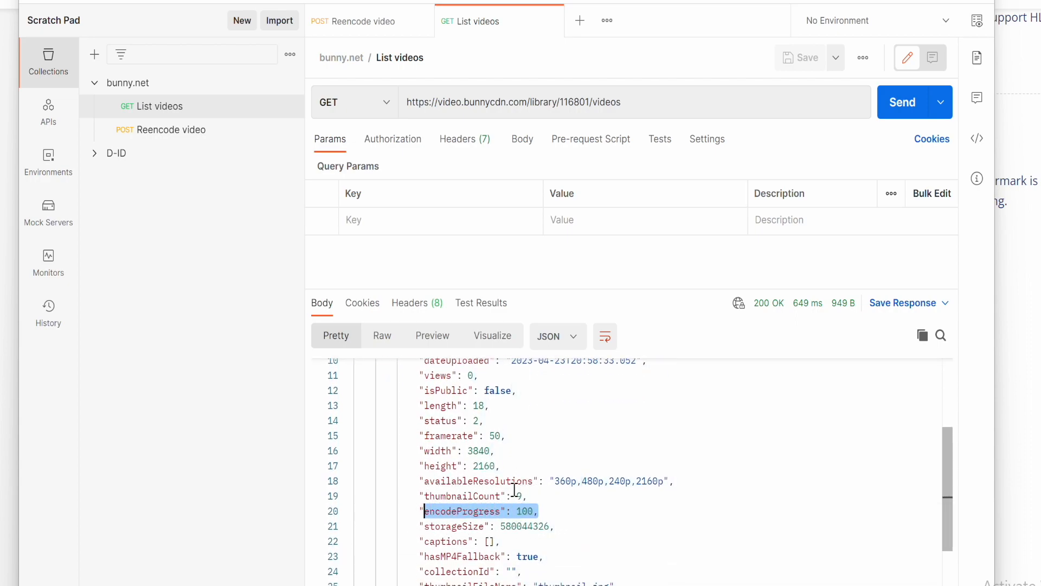
pyautogui.scroll(-3)
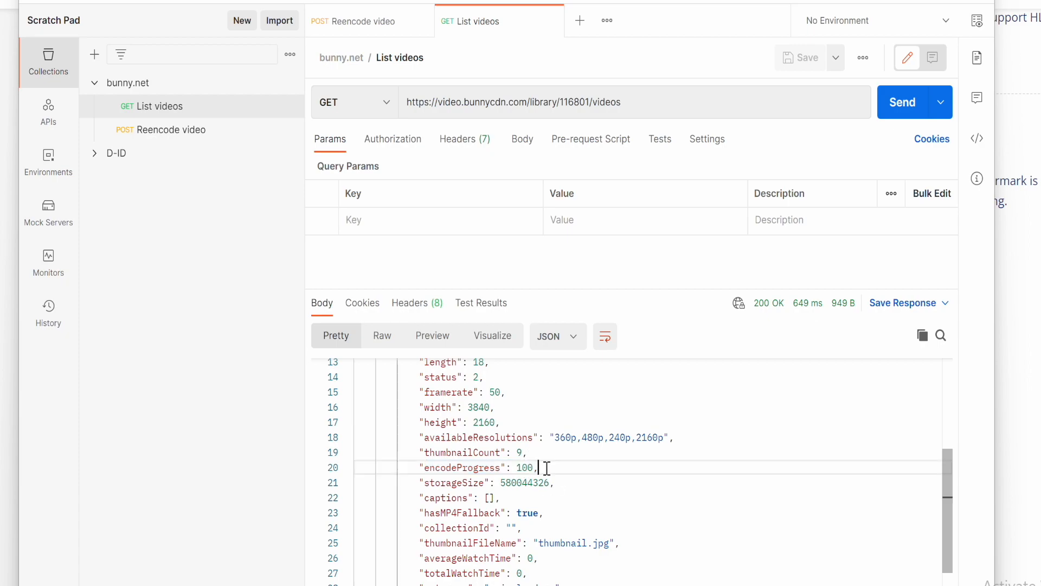
pyautogui.click(901, 102)
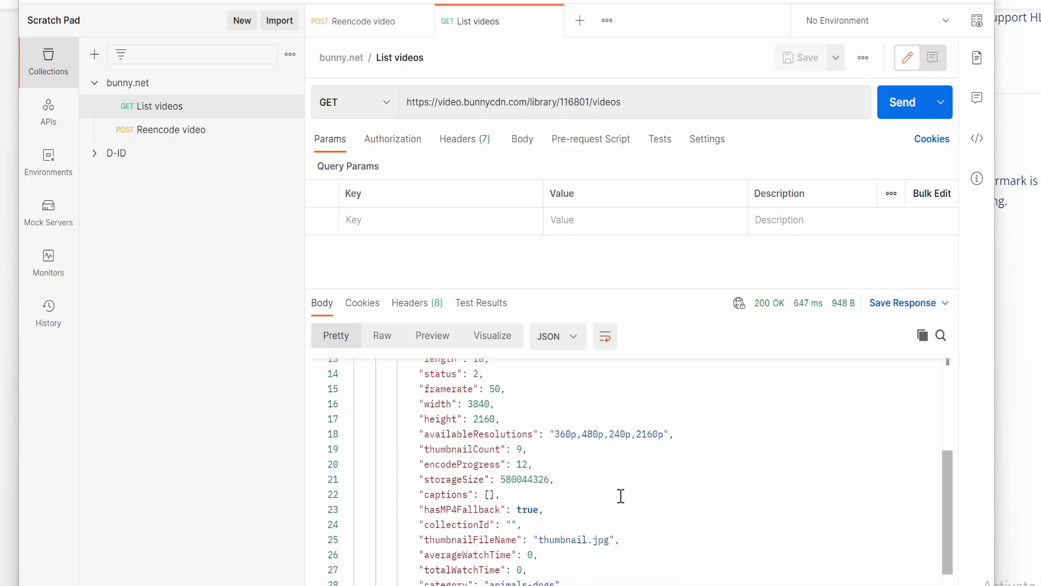
pyautogui.doubleClick(465, 463)
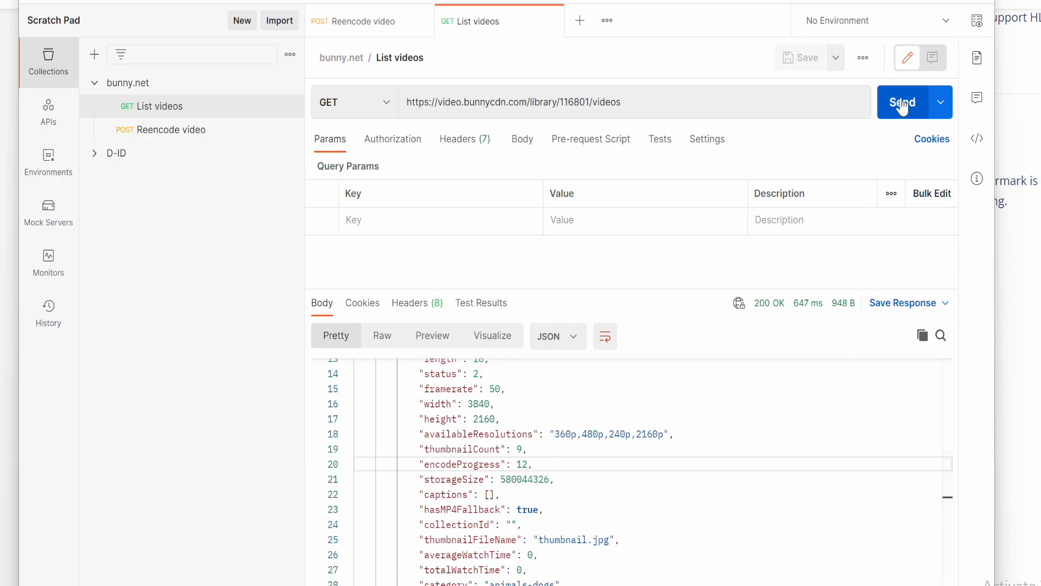
pyautogui.click(903, 102)
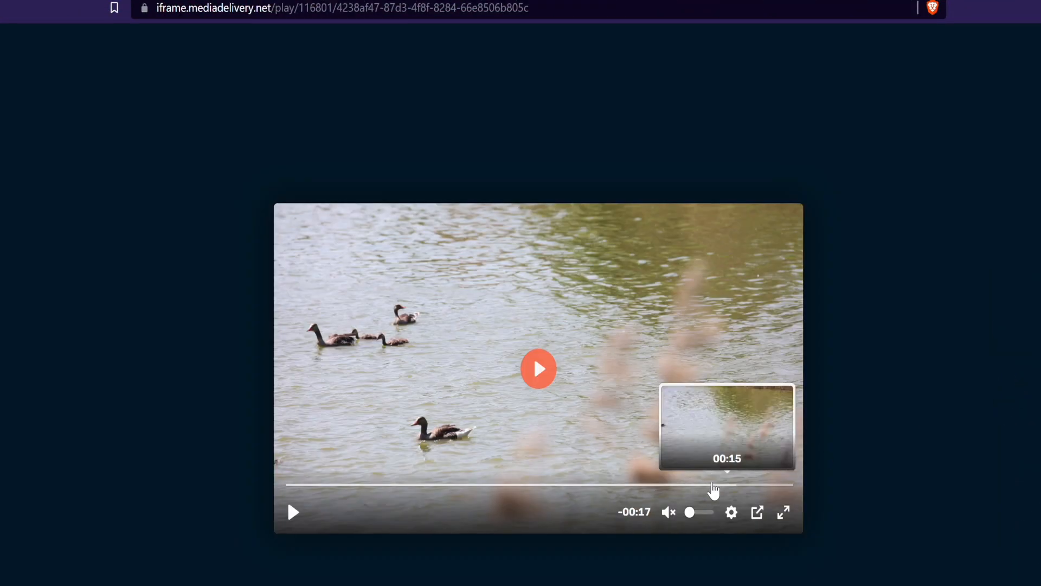
# - Seek to about 15 s and list the player's quality choices including 1440p and 2160p
pyautogui.click(730, 512)
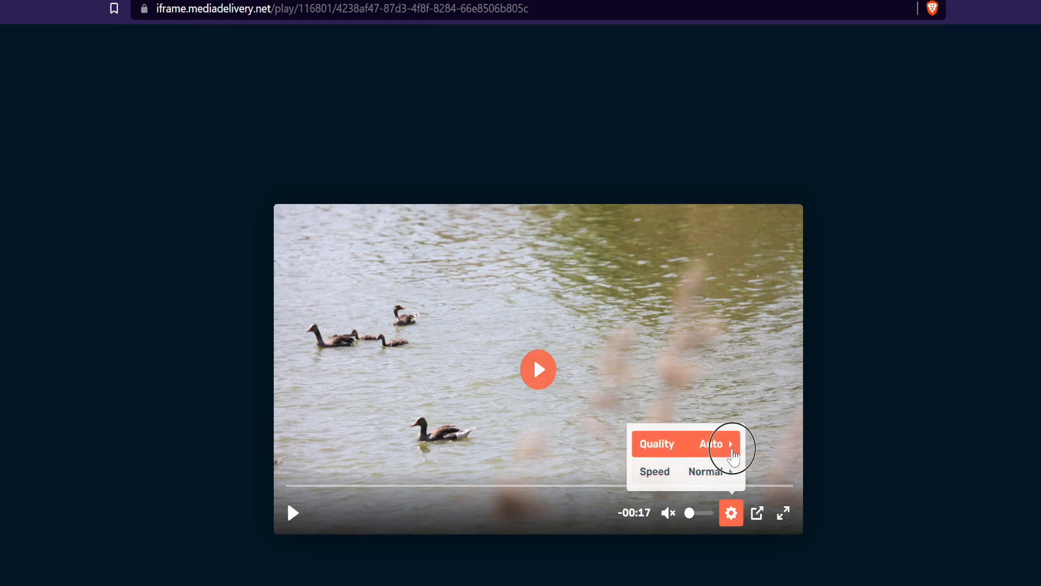
pyautogui.click(684, 444)
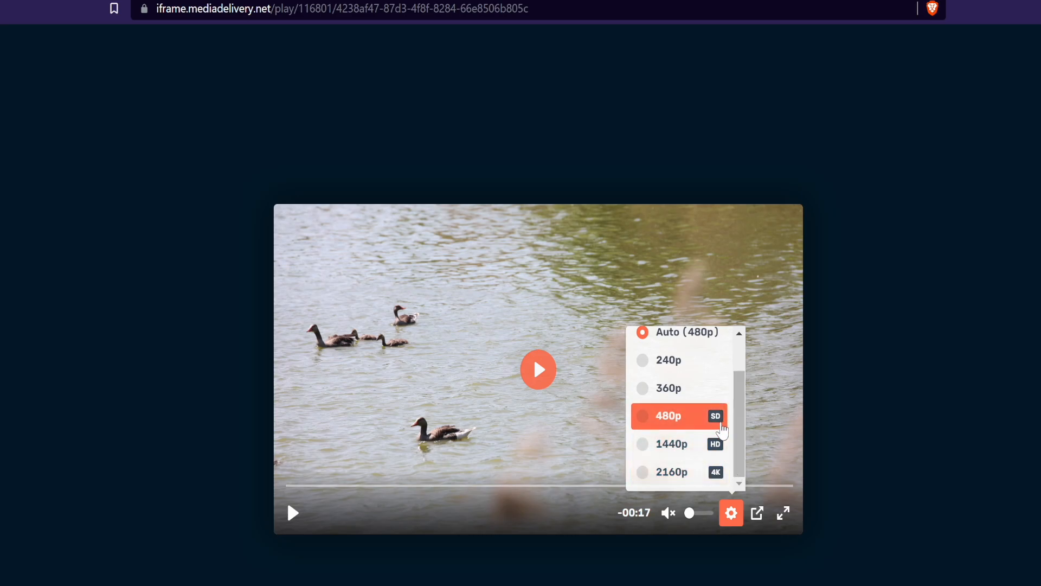
pyautogui.moveTo(857, 387)
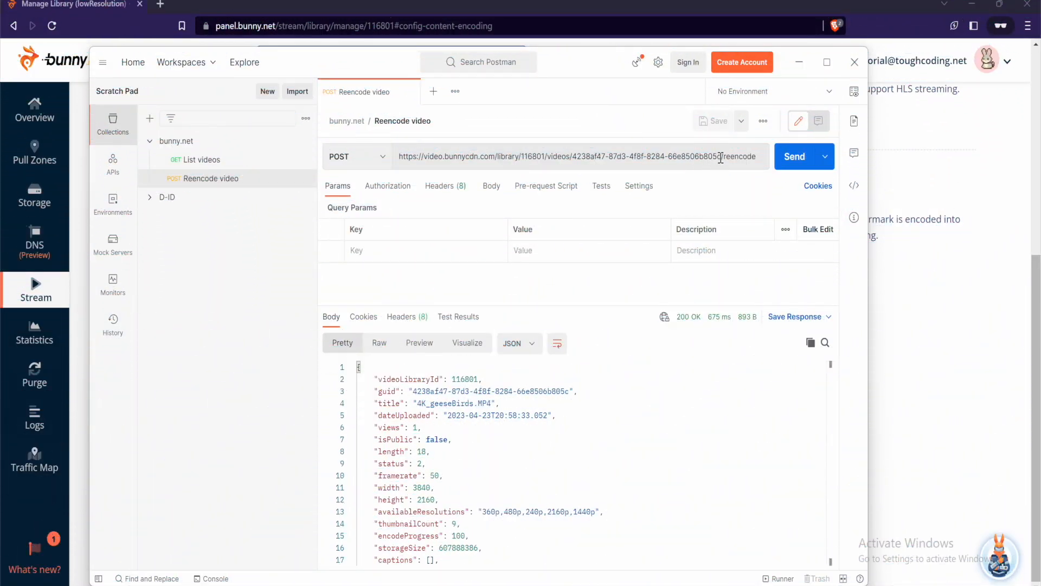
# - Remove /reencode from the URL and save a copy named 'Get video' in the collection
pyautogui.doubleClick(738, 156)
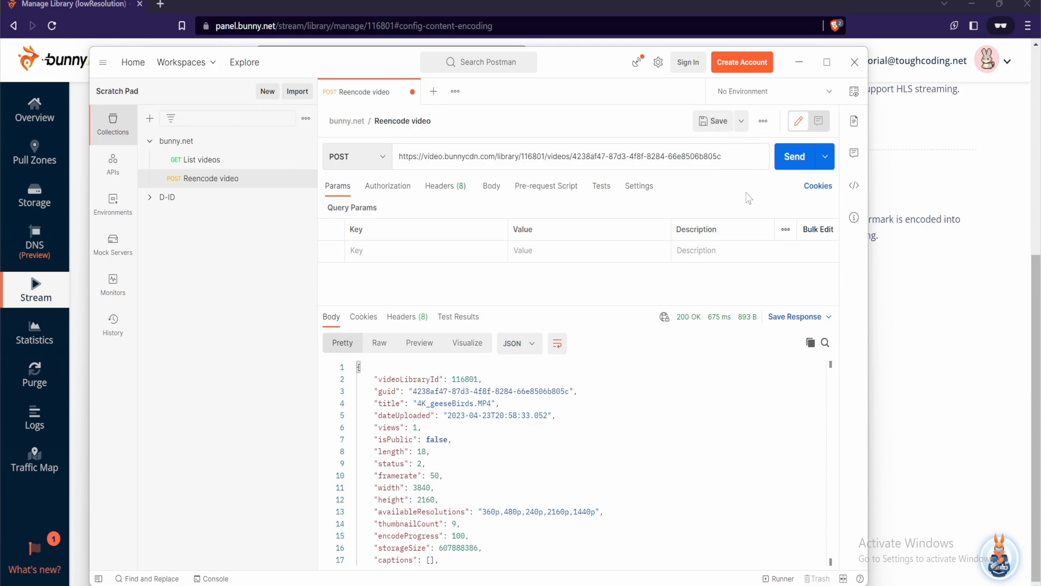
pyautogui.click(740, 120)
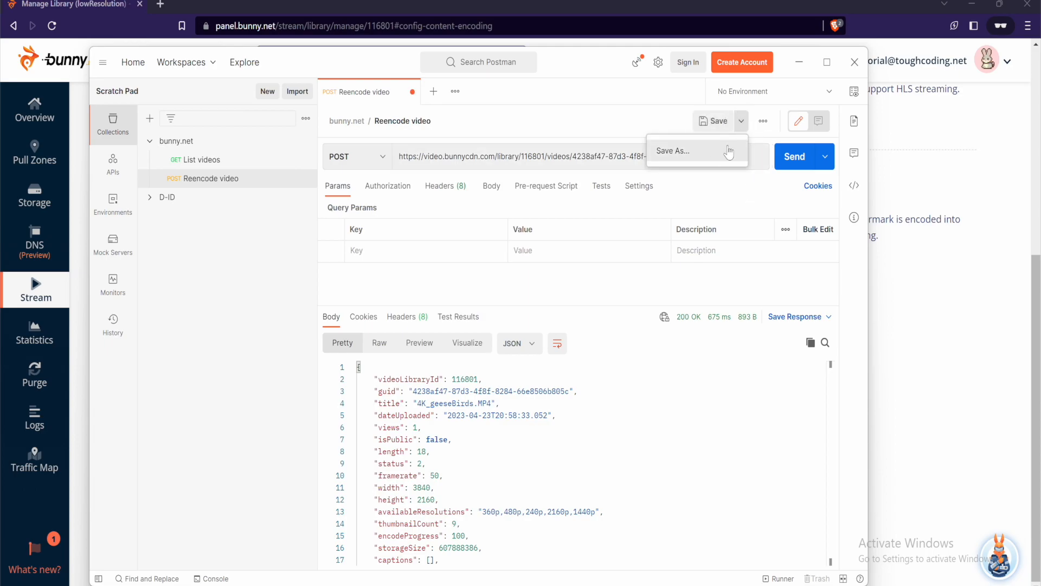
pyautogui.click(672, 151)
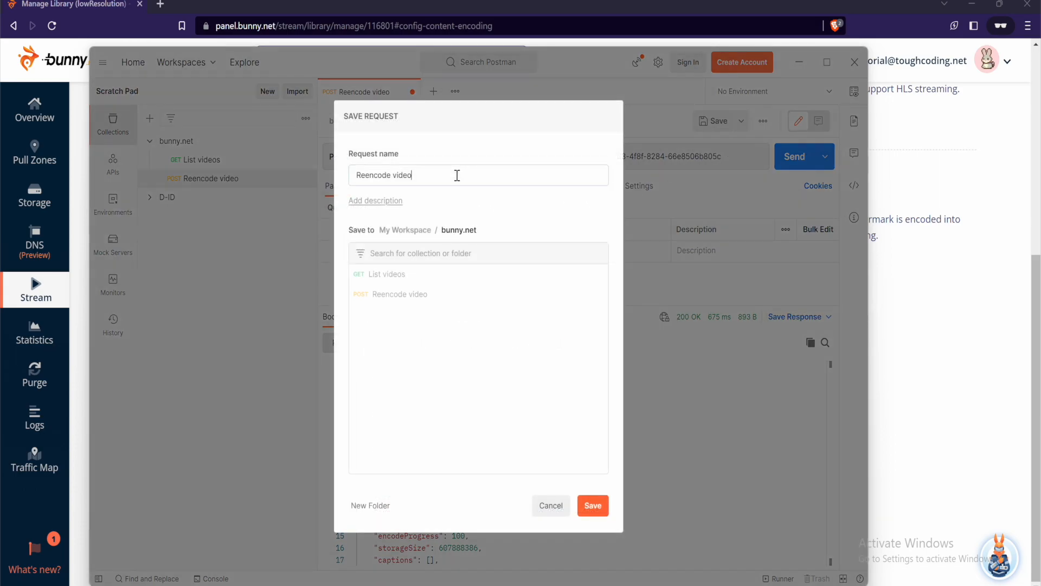
pyautogui.doubleClick(383, 175)
pyautogui.write('Get')
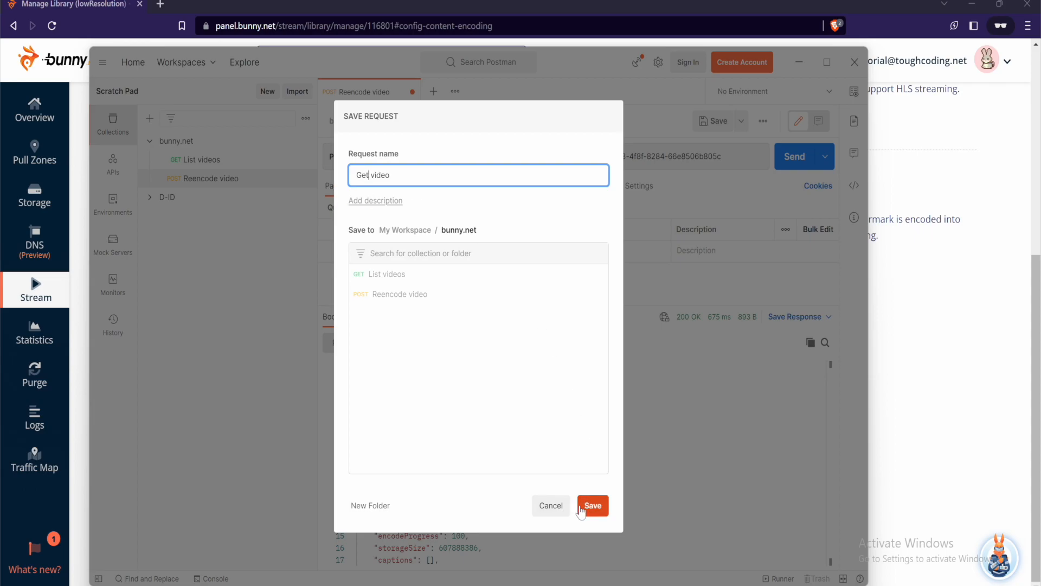
pyautogui.click(592, 505)
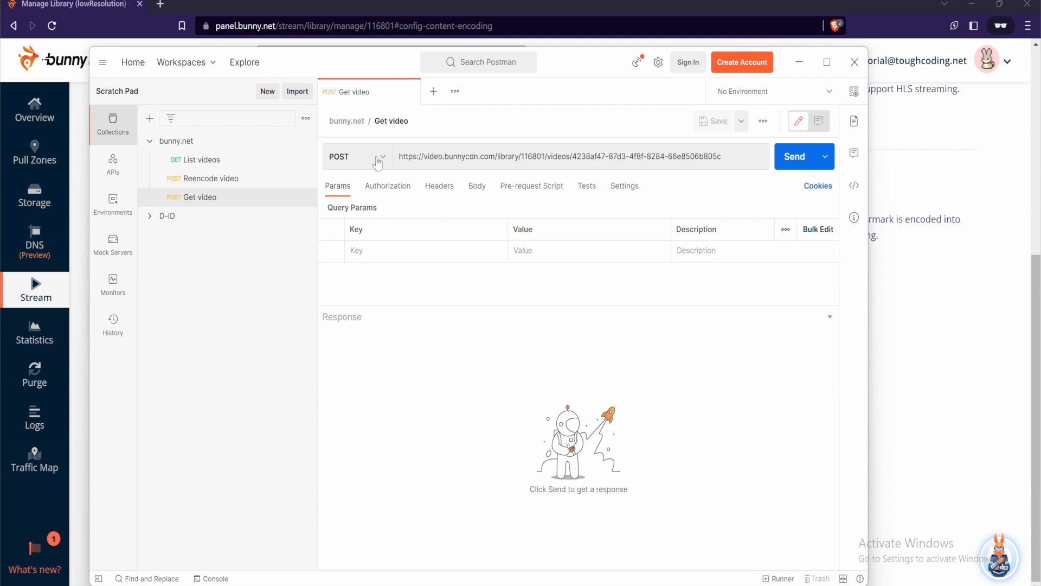
# - Send the Get video request as GET and confirm encodeProgress 96 with 1080p listed
pyautogui.click(794, 156)
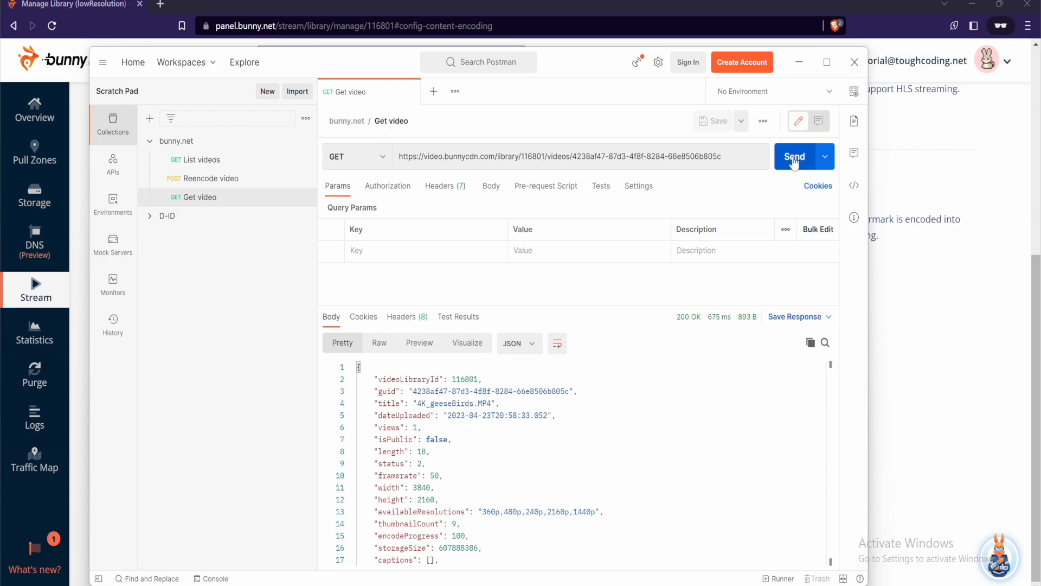
pyautogui.click(794, 156)
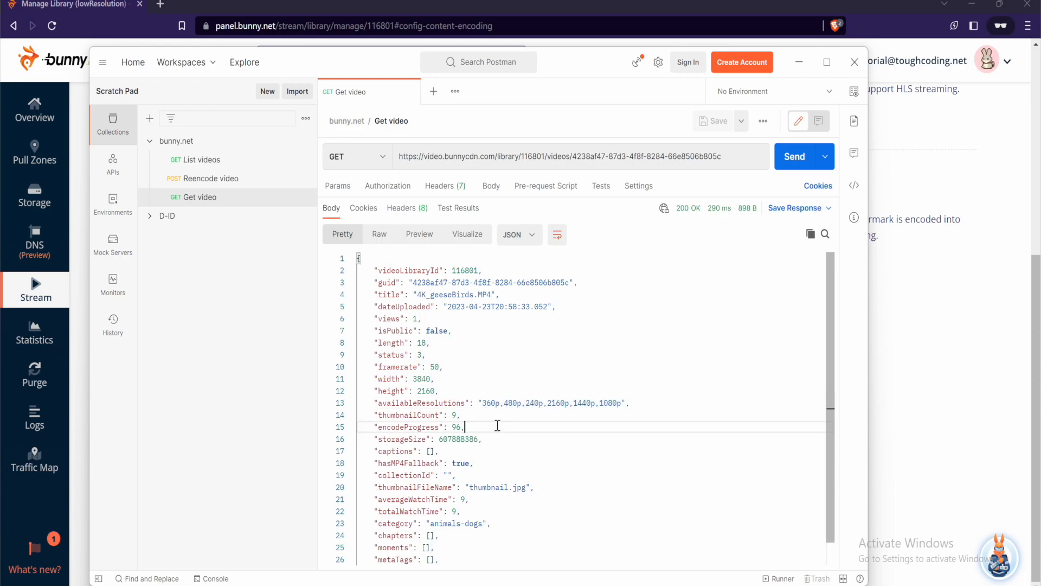
pyautogui.doubleClick(407, 428)
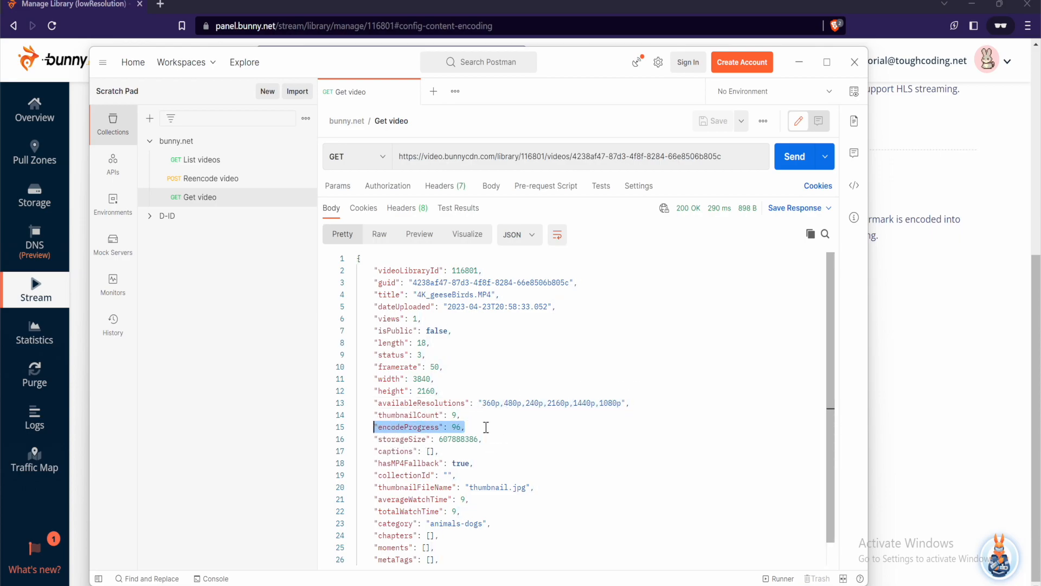